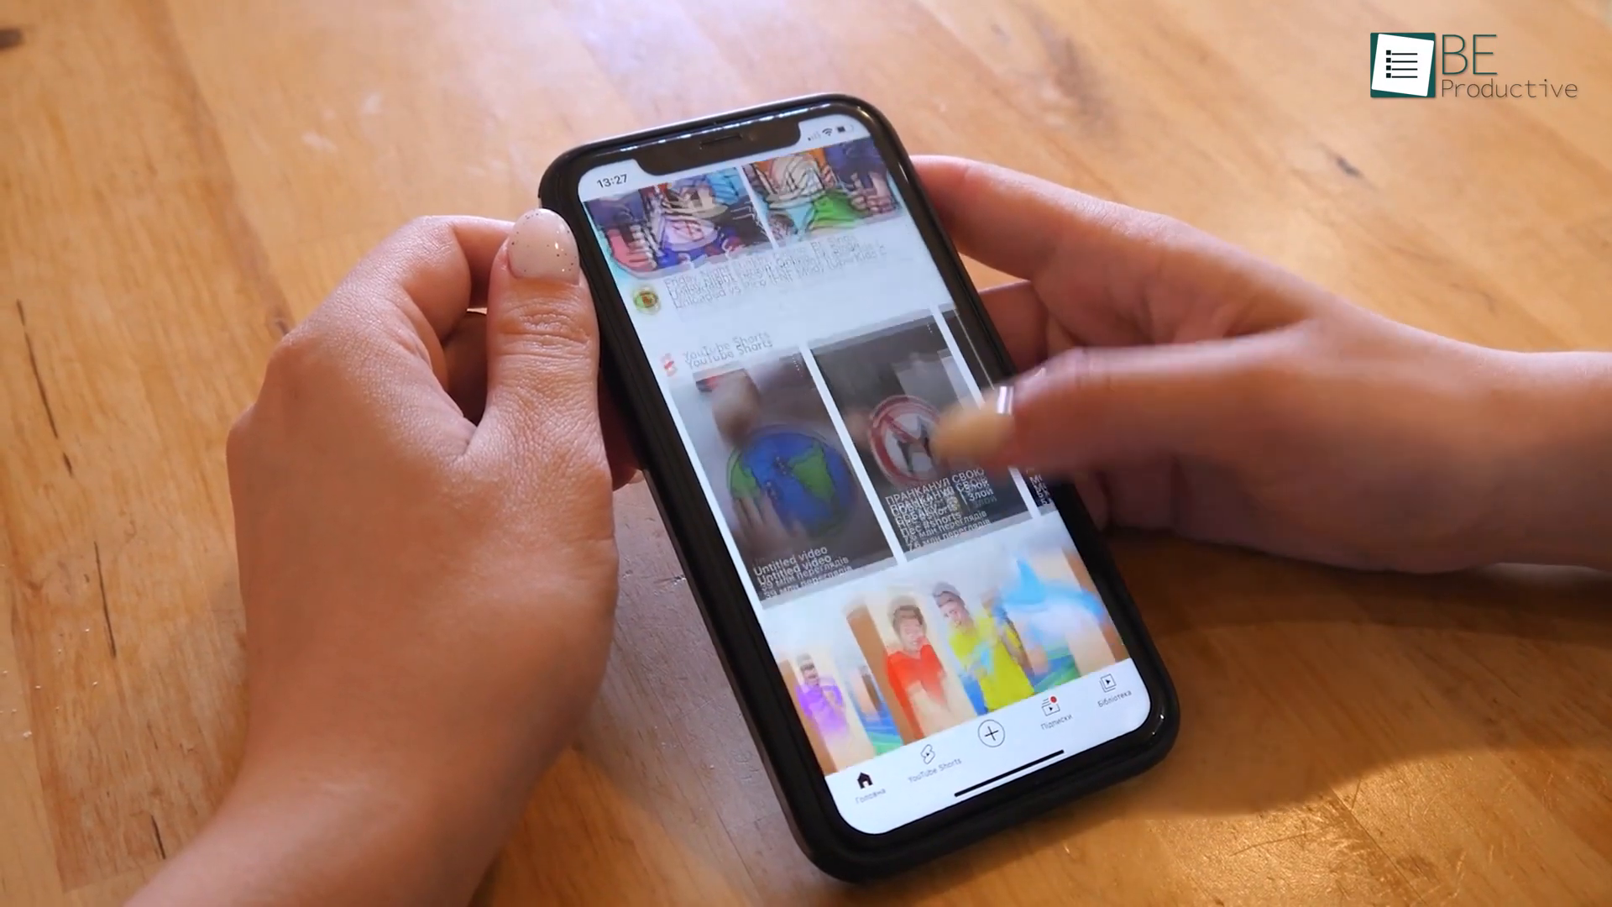
Upload the lachlan field photo as Kaiber's starting image
{"action": "scroll", "scroll_direction": "down", "scroll_amount": 3}
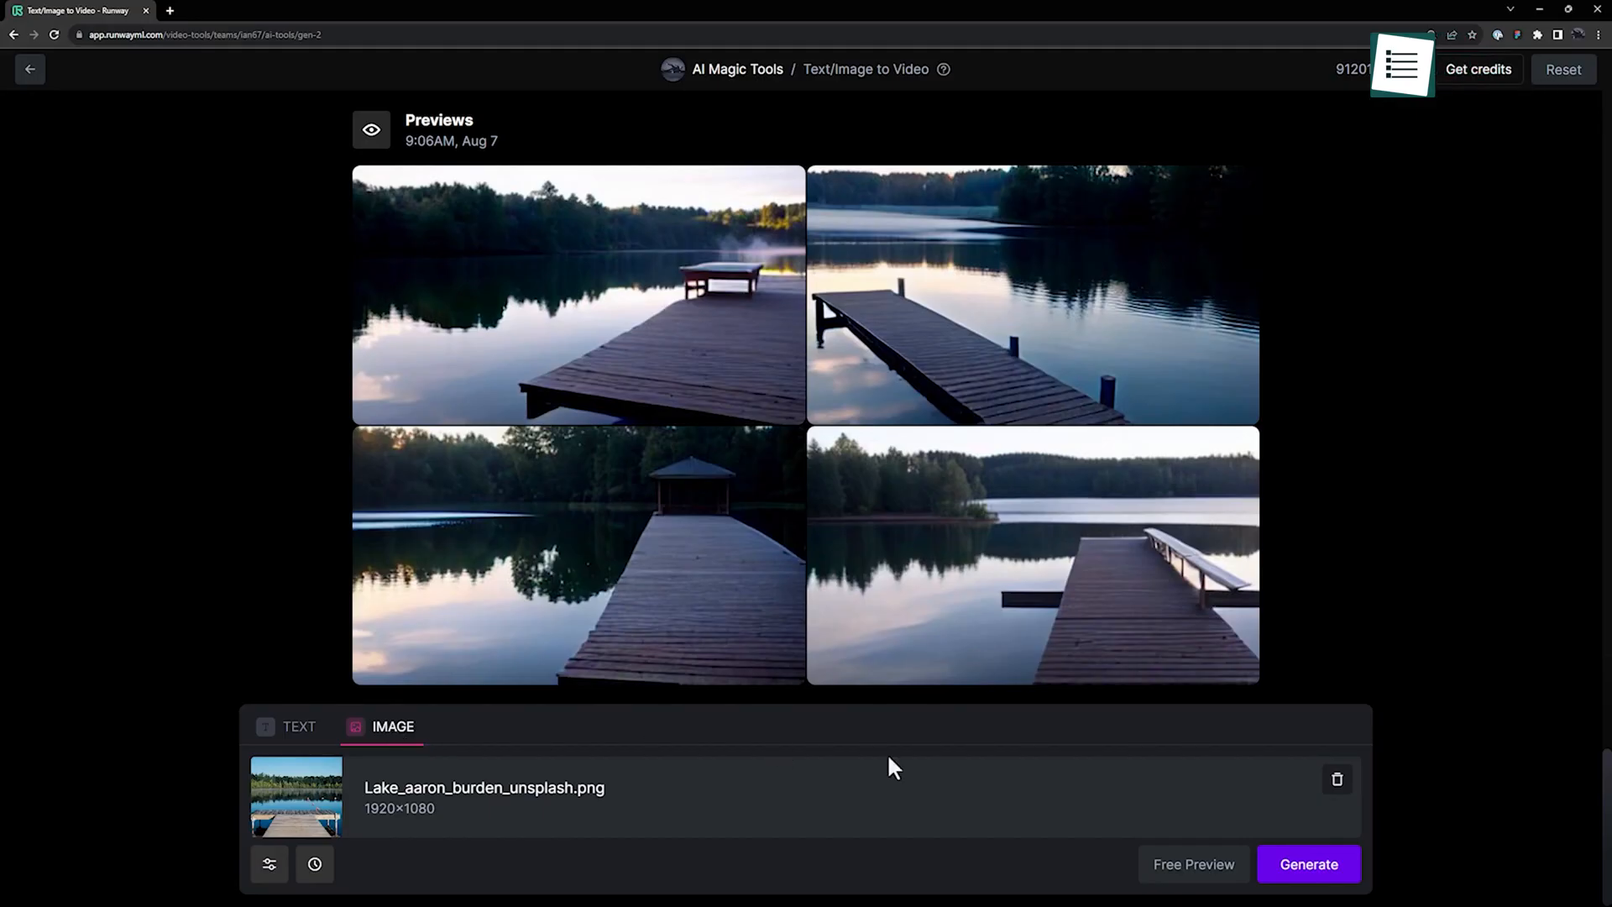
{"action": "left_click", "coordinate": [1308, 864]}
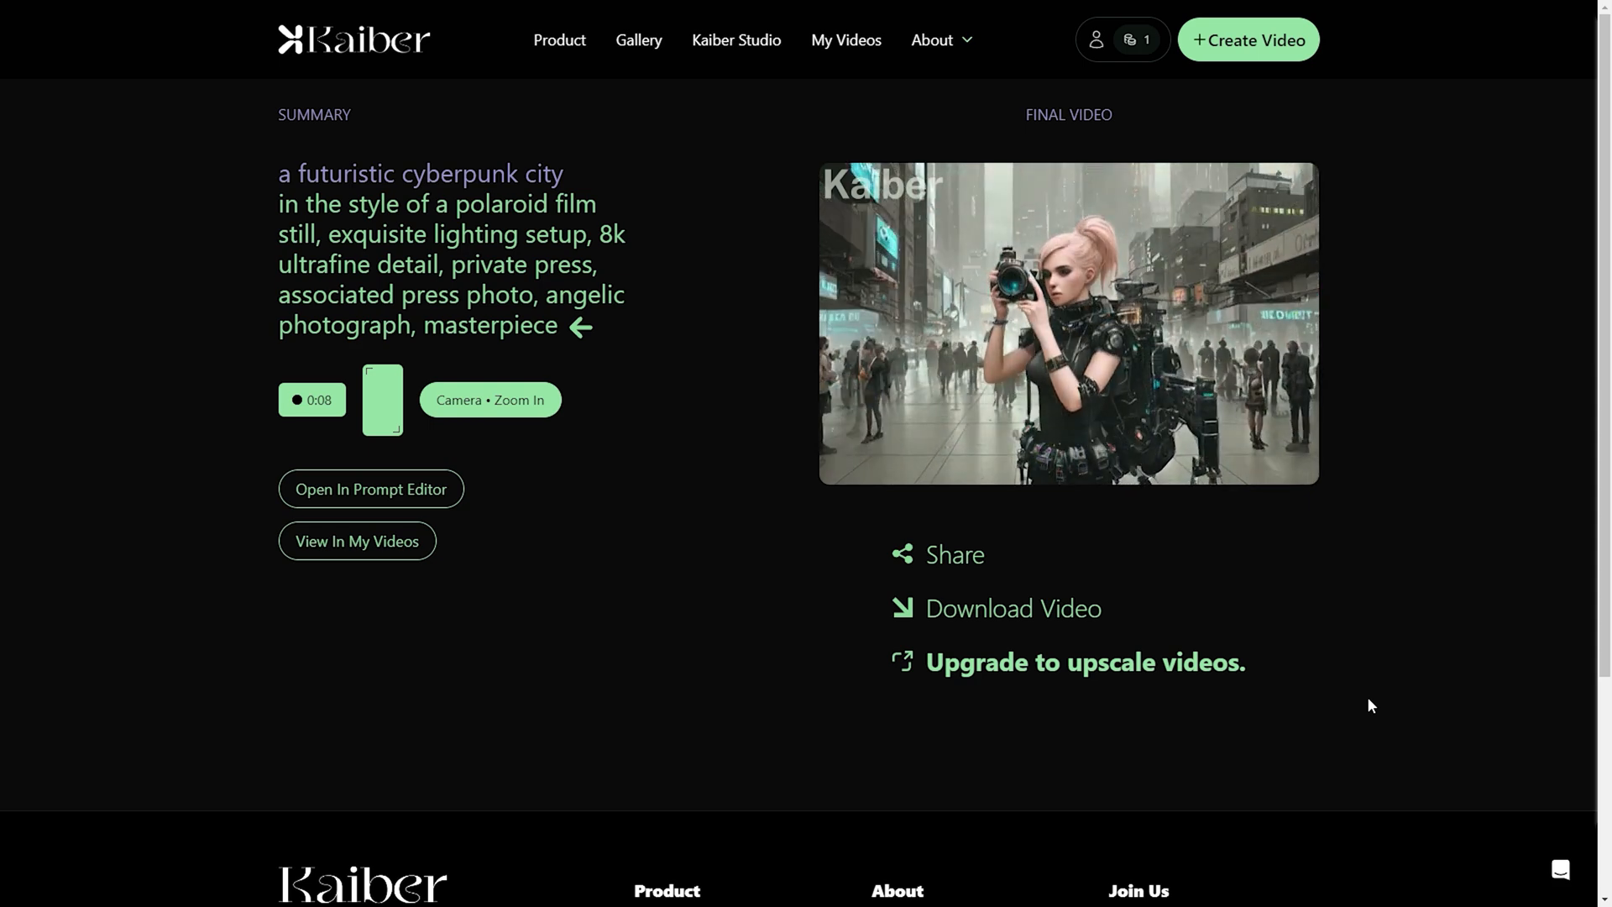
{"action": "left_click", "coordinate": [559, 709]}
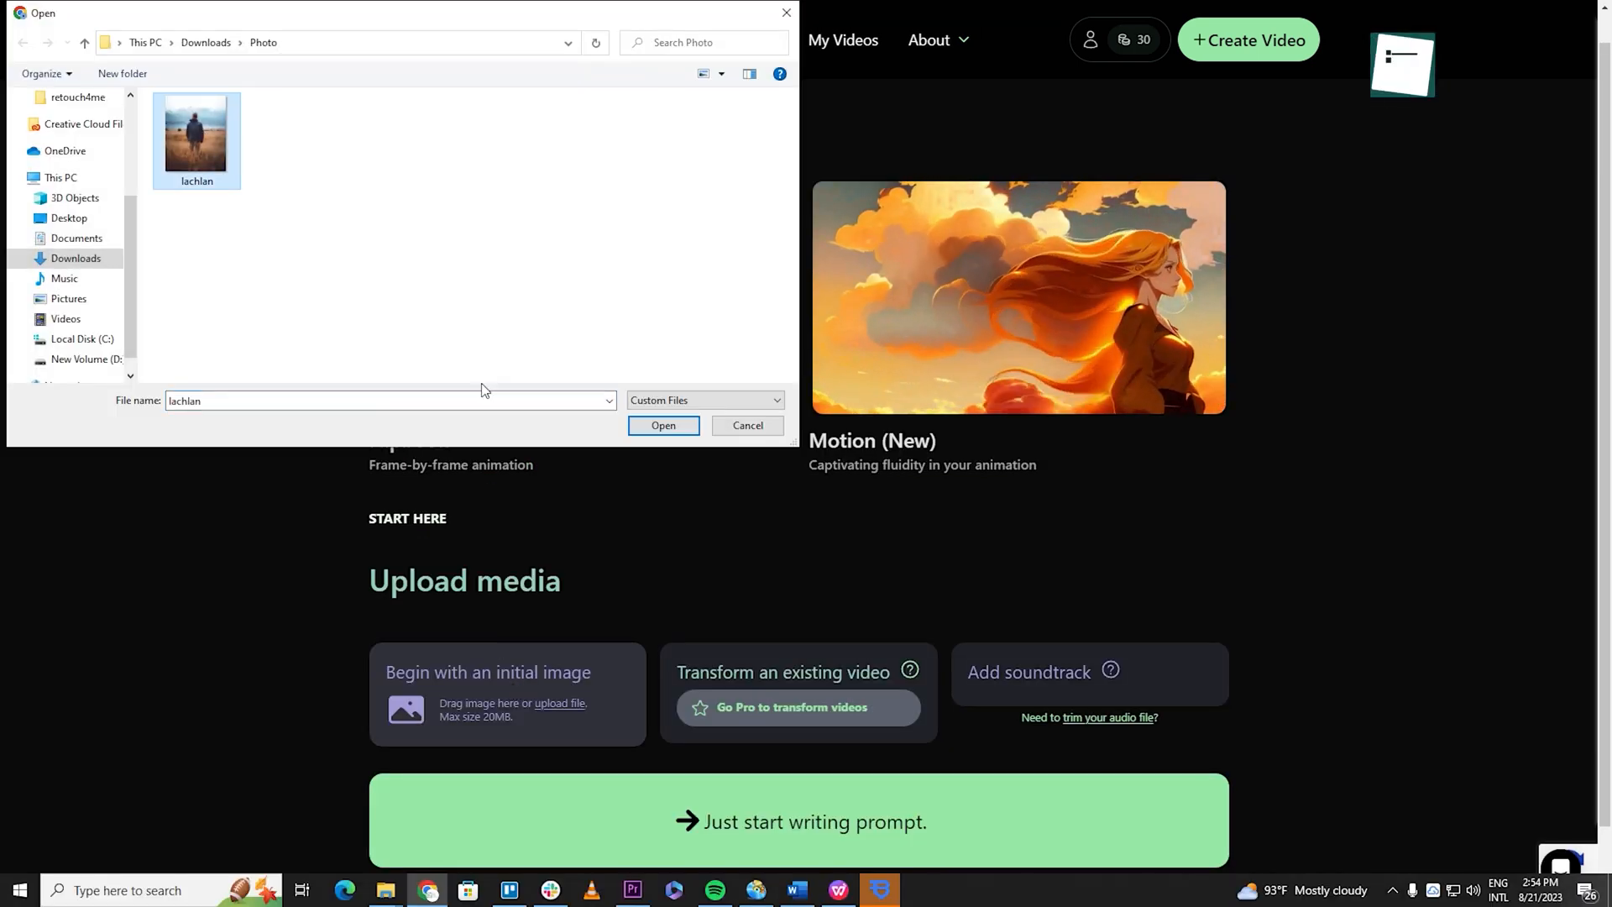
{"action": "left_click", "coordinate": [664, 424]}
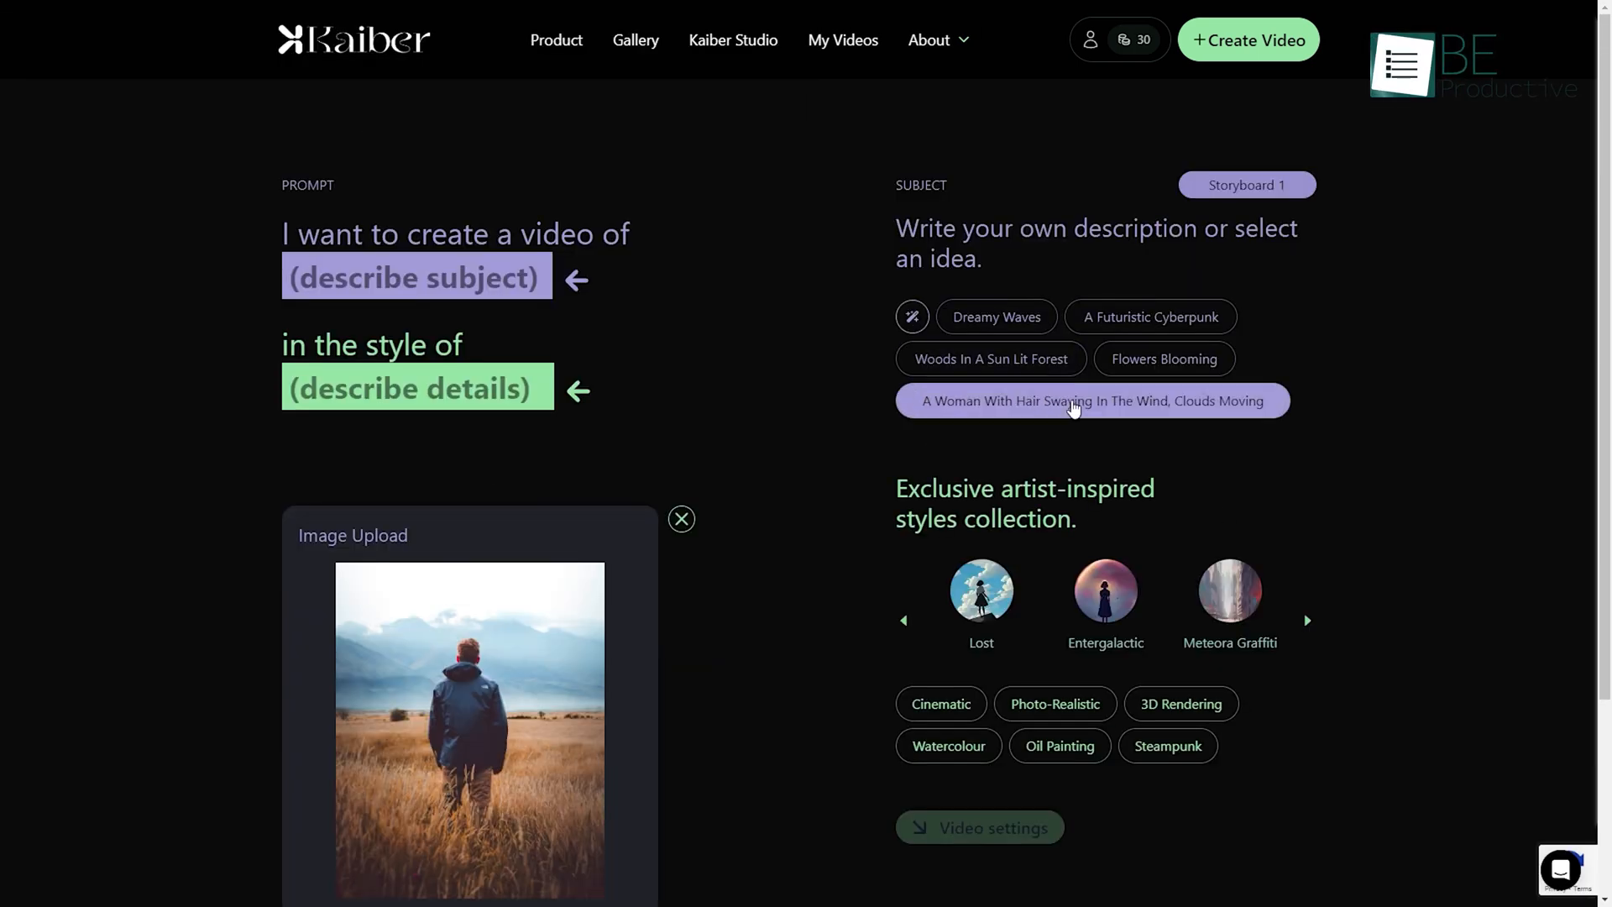
Choose A Futuristic Cyberpunk, set duration 0:15 and Evolve 2, and generate previews
{"action": "left_click", "coordinate": [1229, 590]}
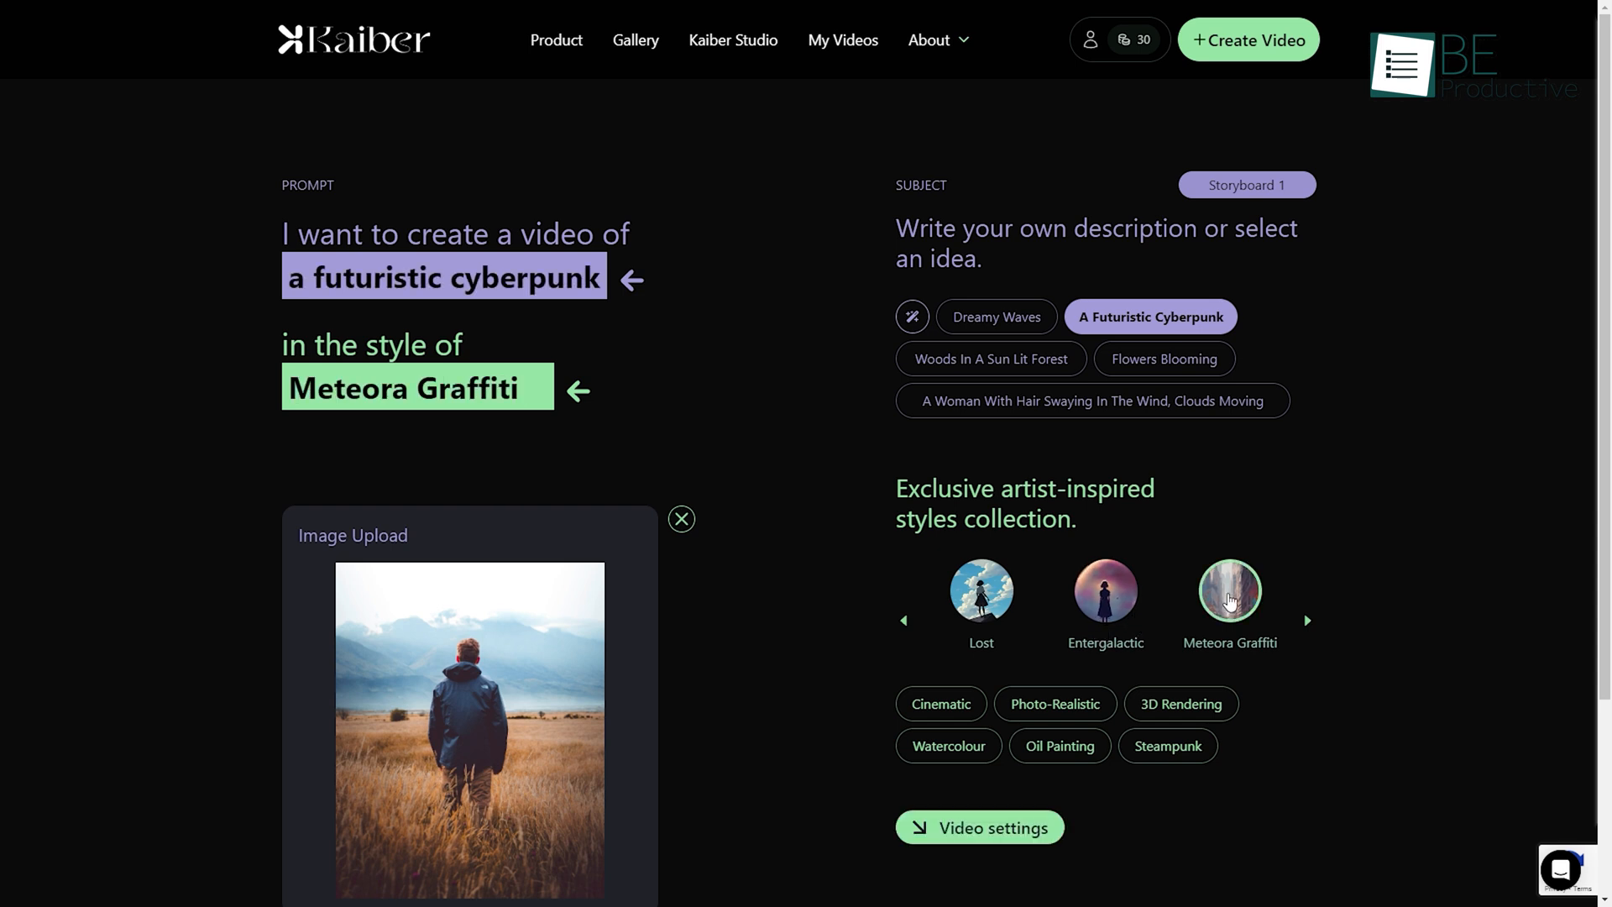
{"action": "left_click", "coordinate": [977, 826]}
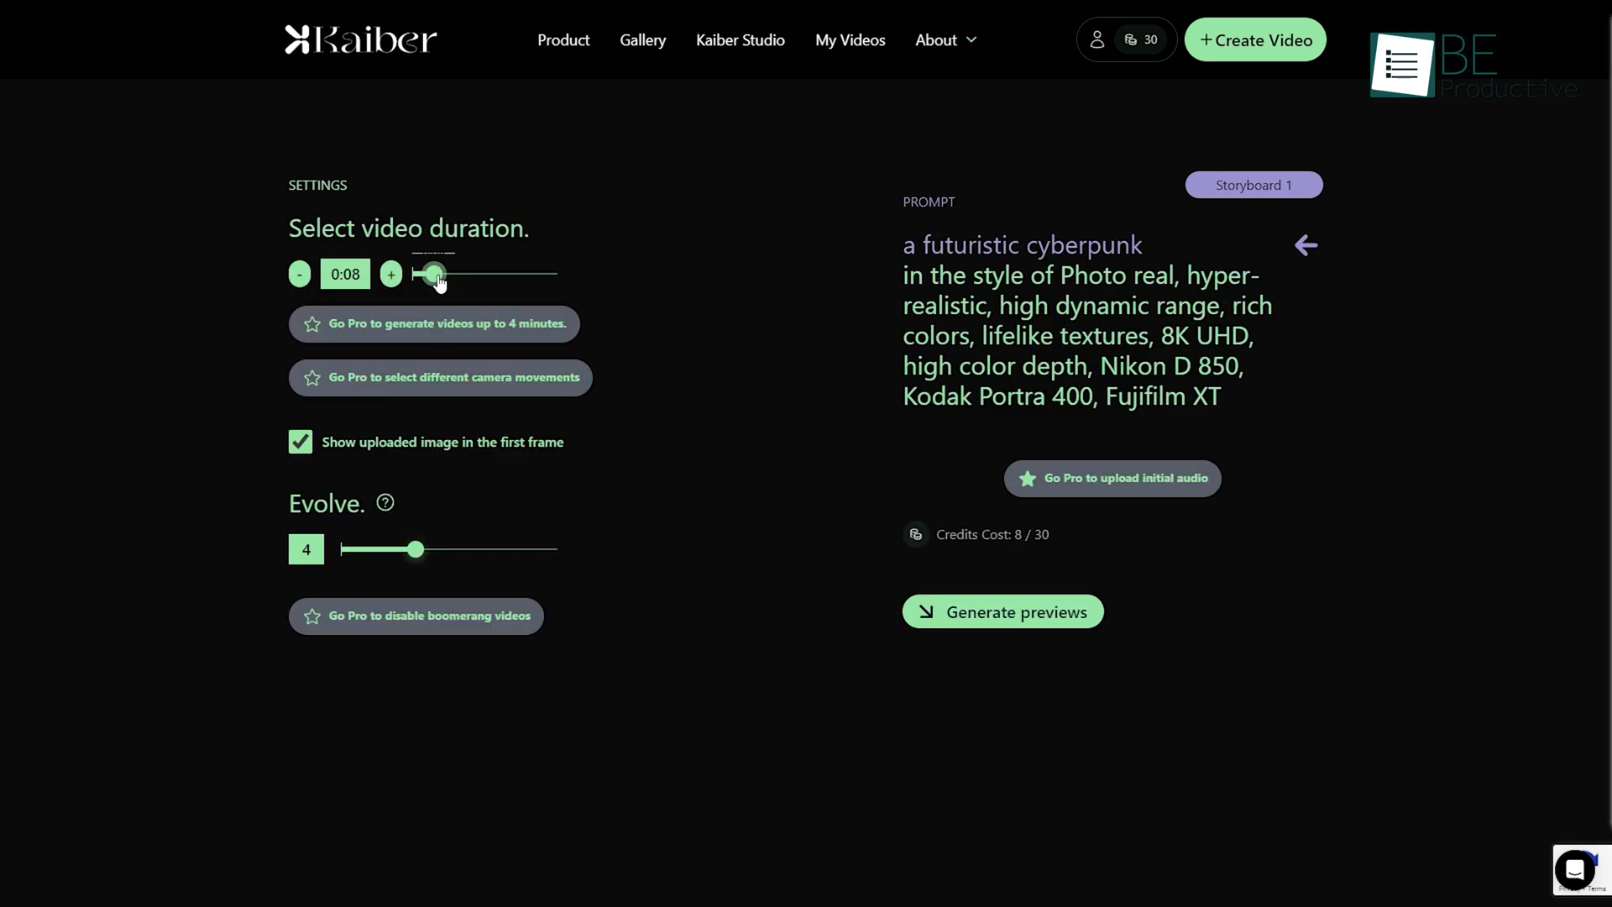
{"action": "left_click_drag", "start_coordinate": [430, 275], "coordinate": [459, 275]}
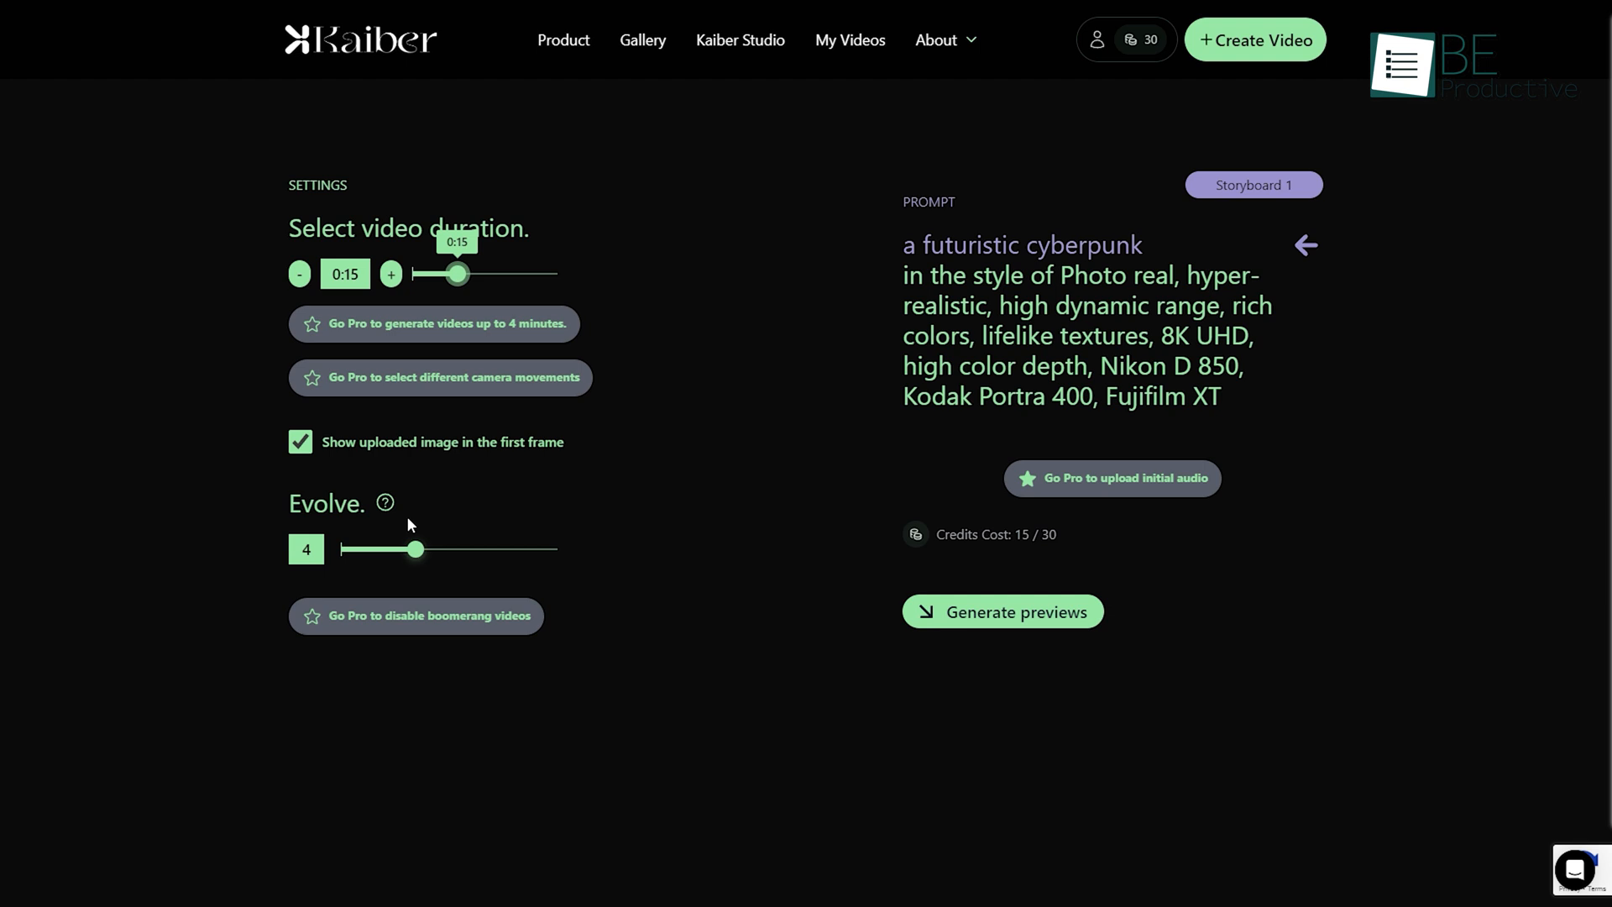
{"action": "left_click_drag", "start_coordinate": [416, 549], "coordinate": [370, 549]}
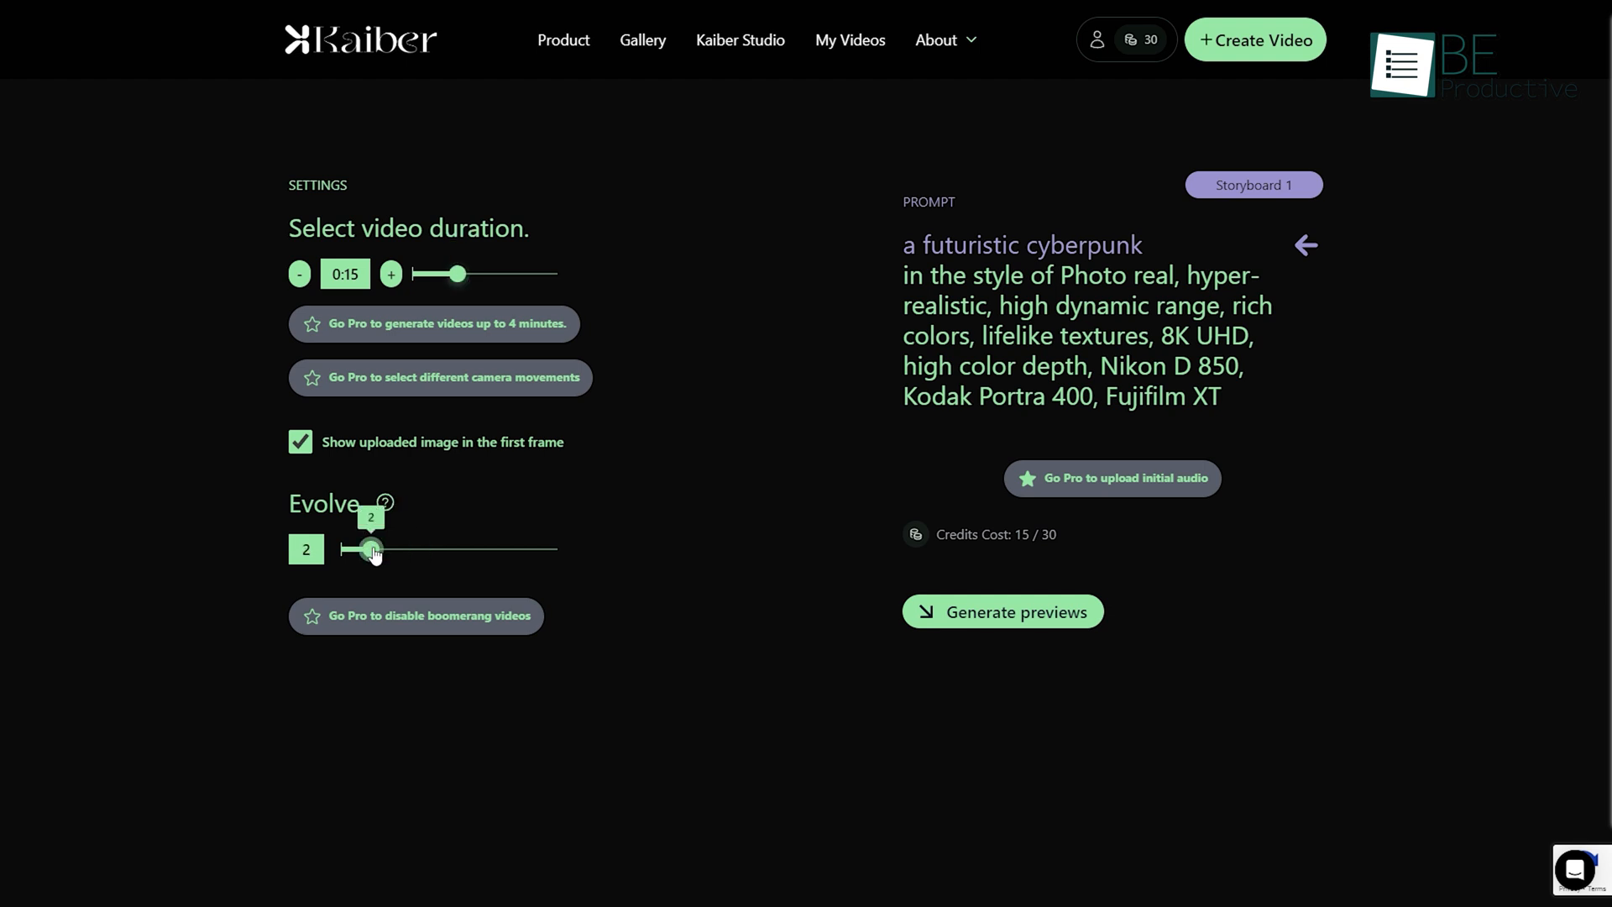
{"action": "left_click", "coordinate": [1001, 610]}
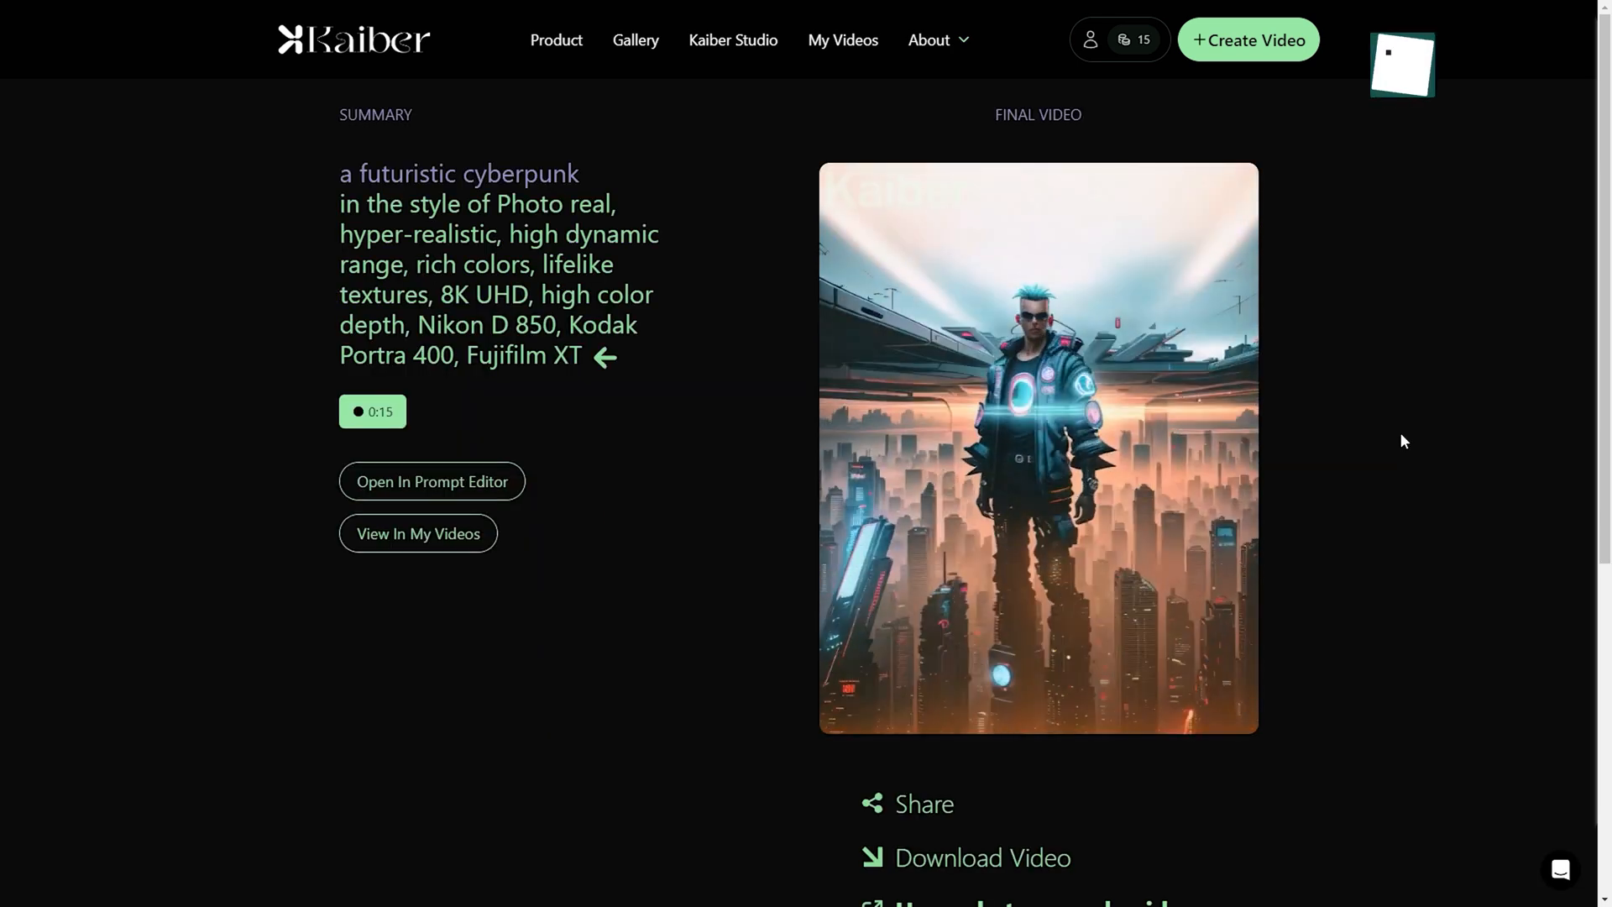
Open Kaiber's pricing page and scroll through the Explorer, Pro and Artist plans
{"action": "left_click", "coordinate": [980, 857]}
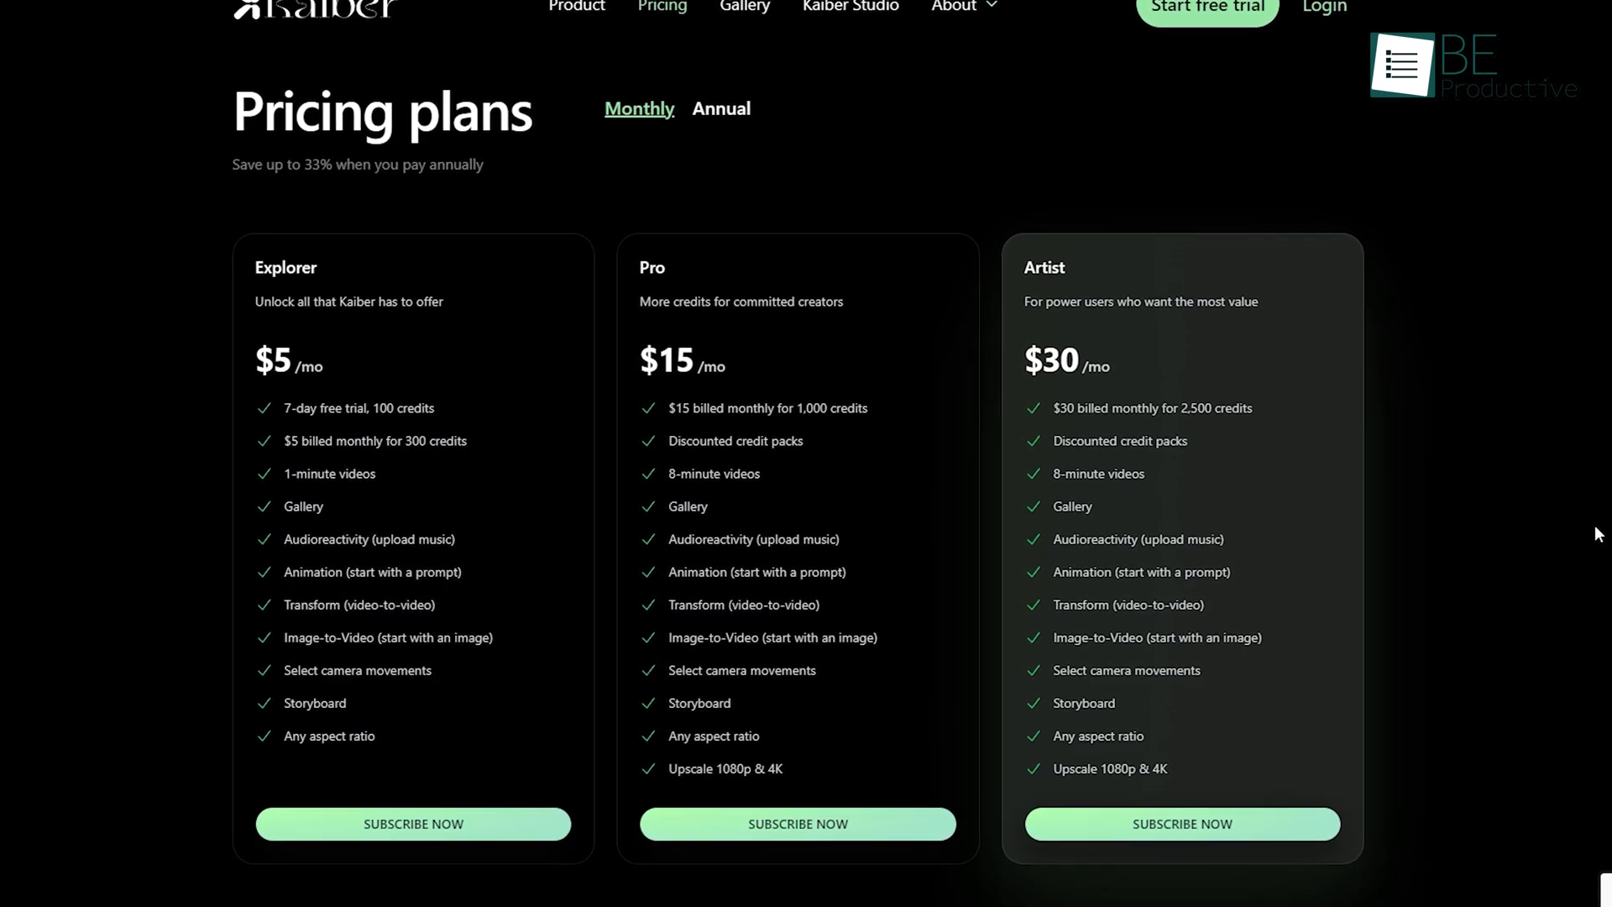
{"action": "scroll", "scroll_direction": "down", "scroll_amount": 3}
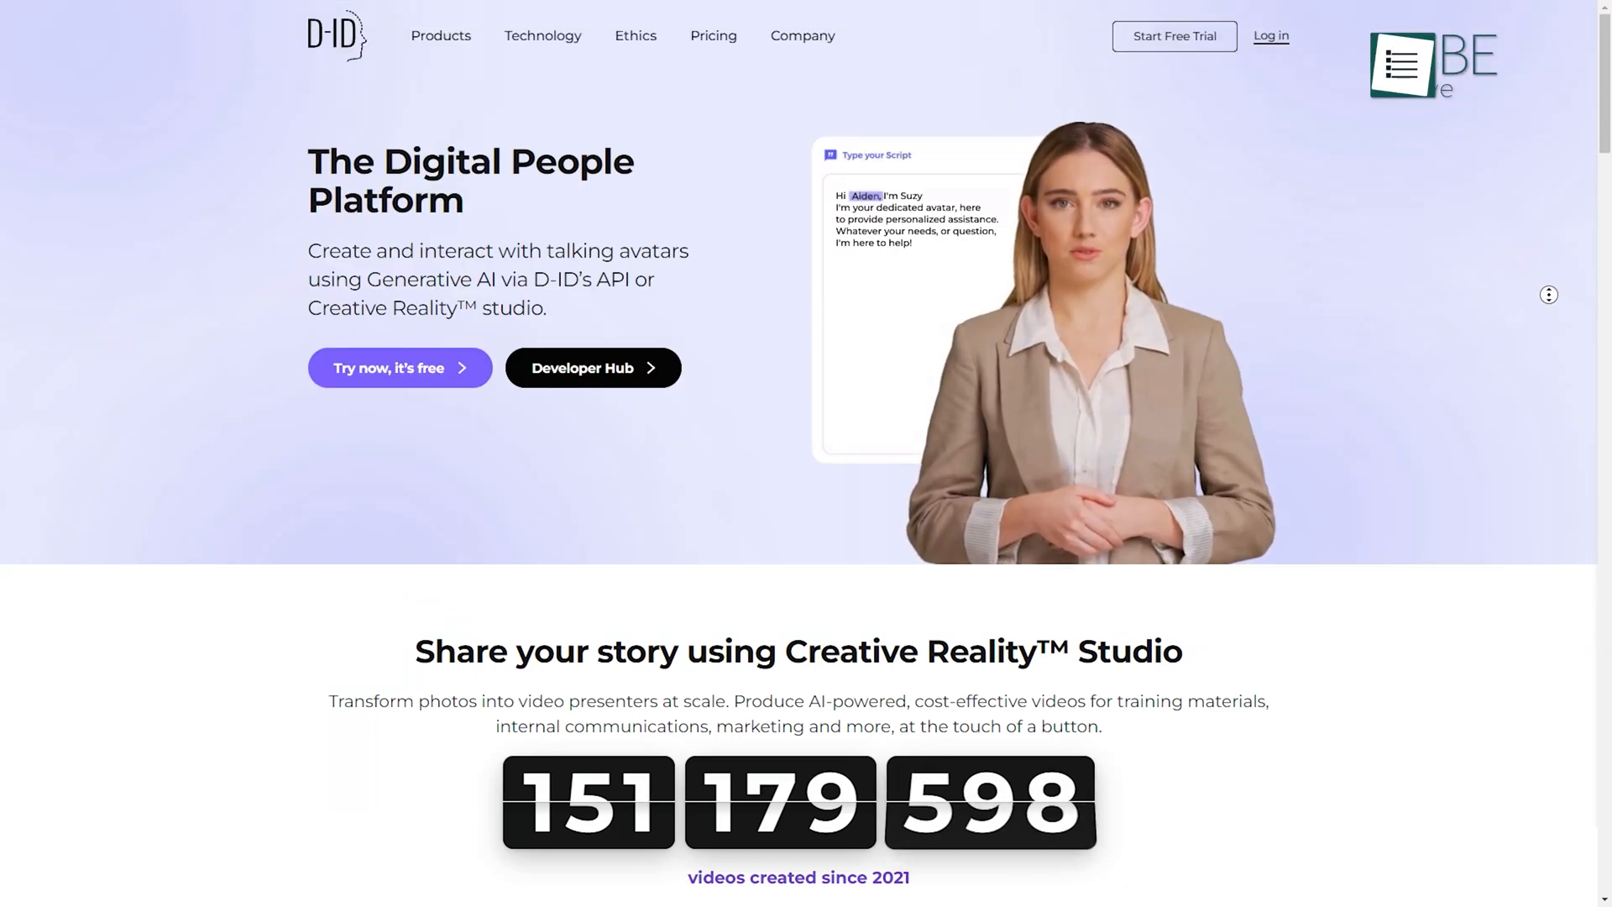
Start a new D-ID video with an uploaded presenter photo and a small-business script
{"action": "left_click", "coordinate": [399, 367]}
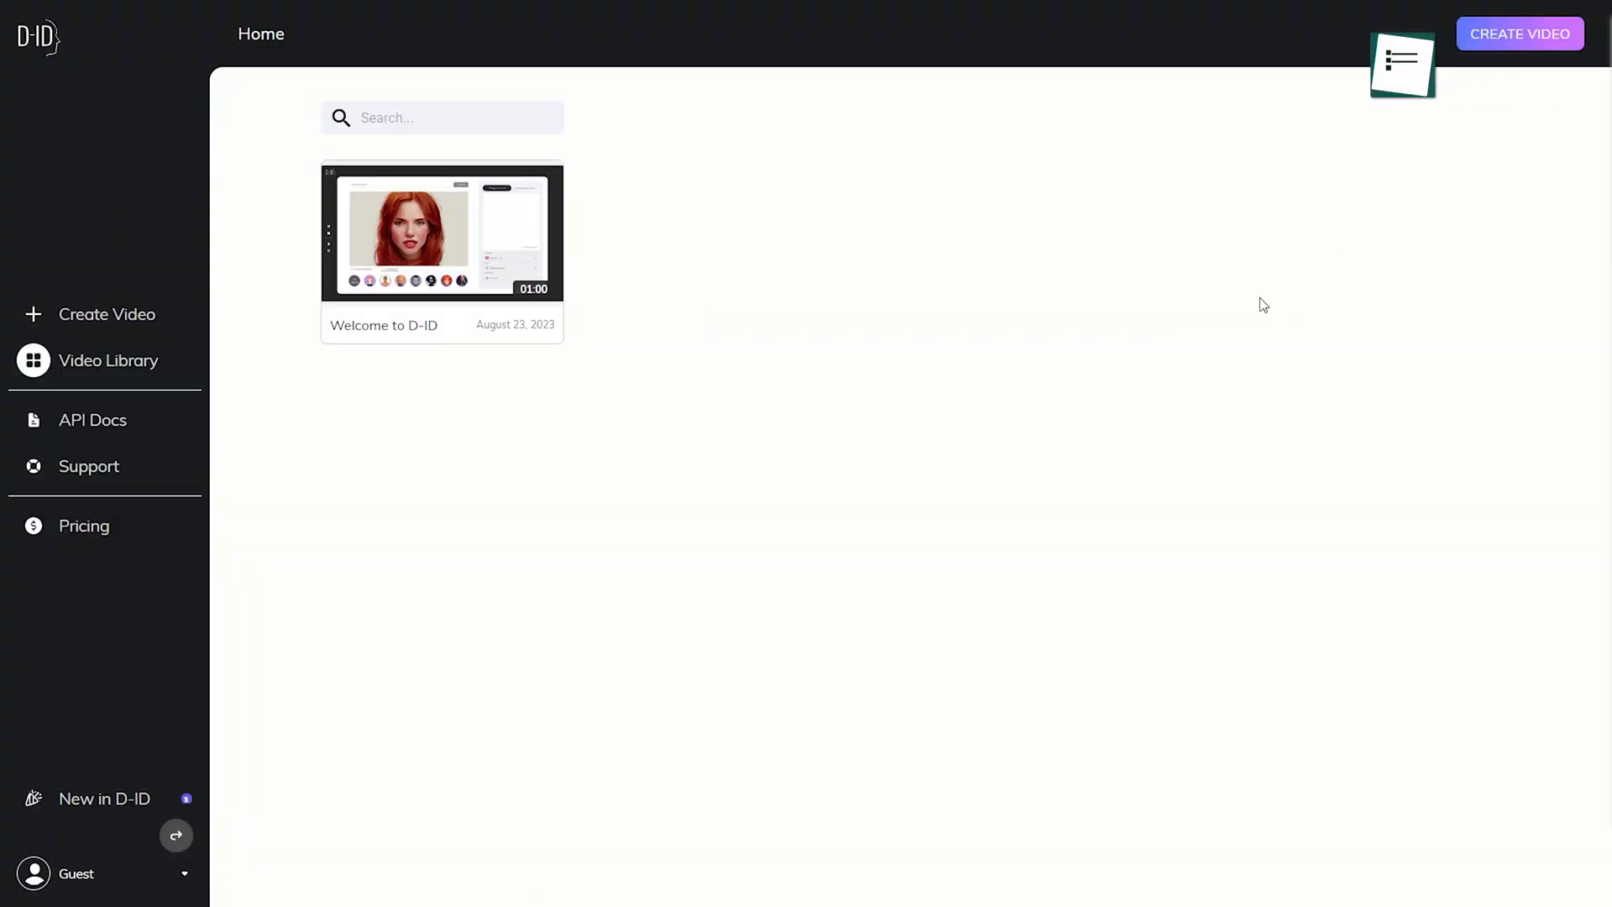
{"action": "left_click", "coordinate": [1518, 33]}
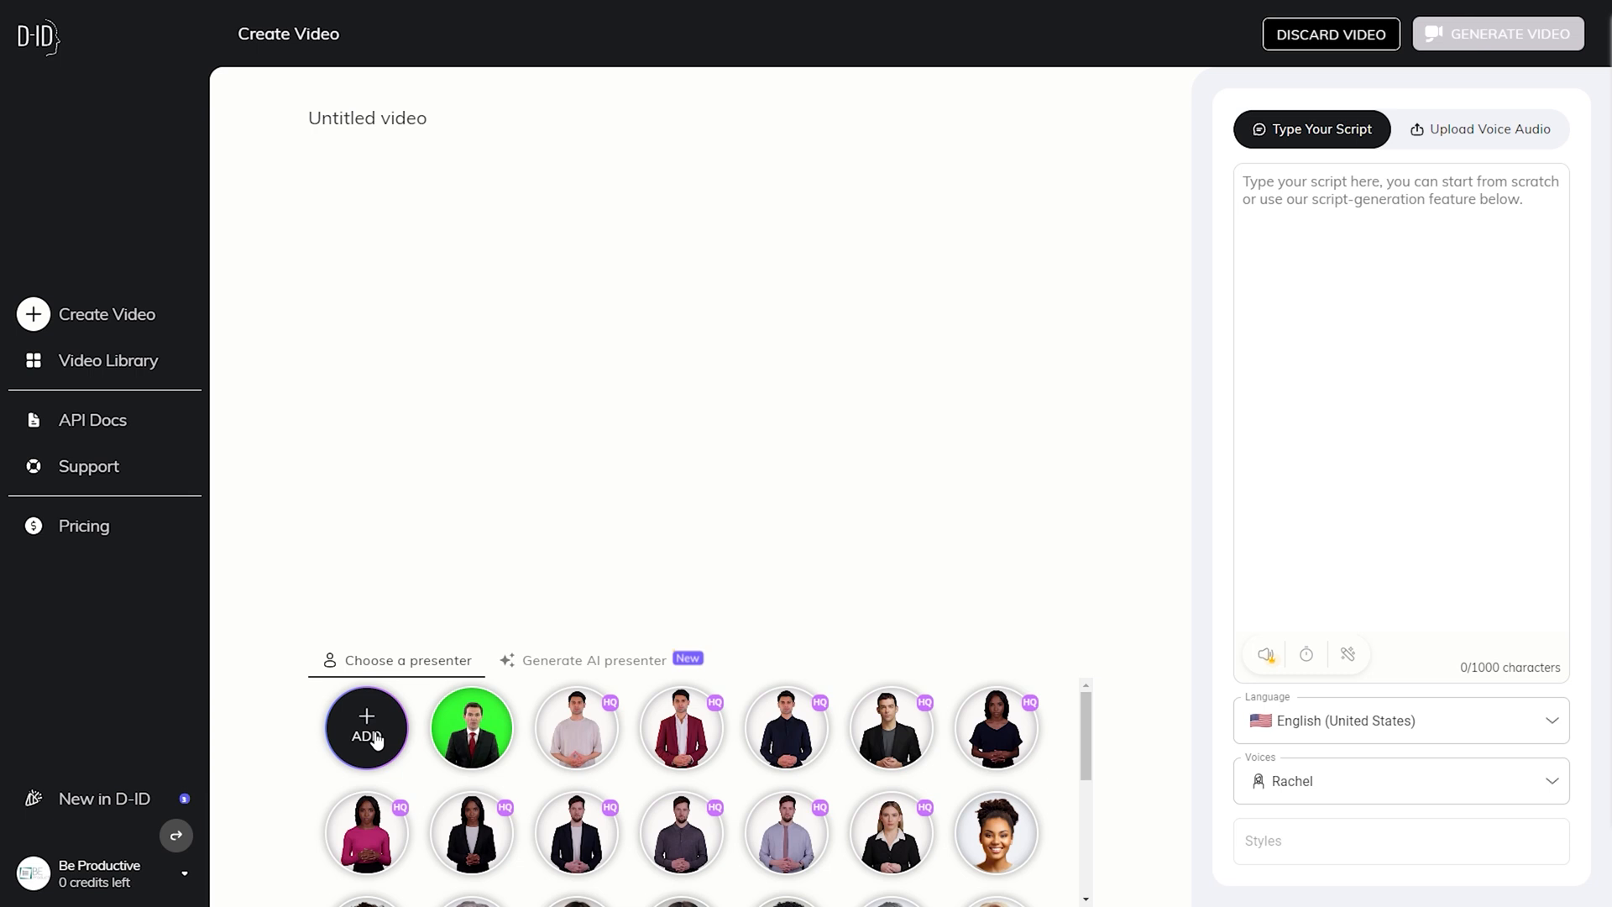
{"action": "left_click", "coordinate": [366, 727]}
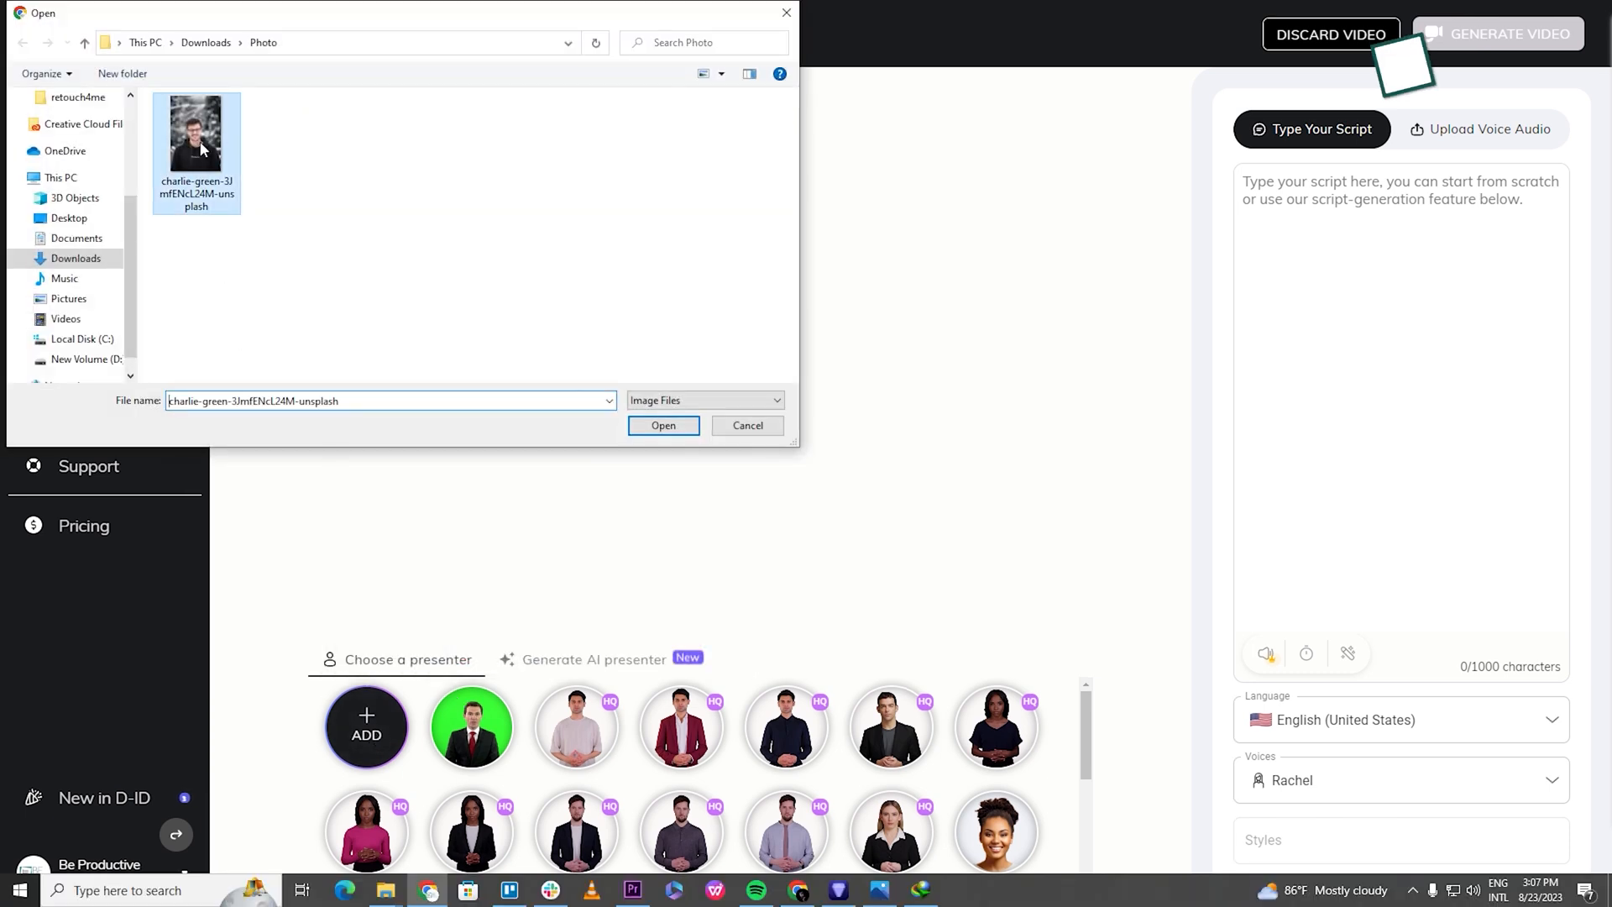
{"action": "left_click", "coordinate": [663, 425]}
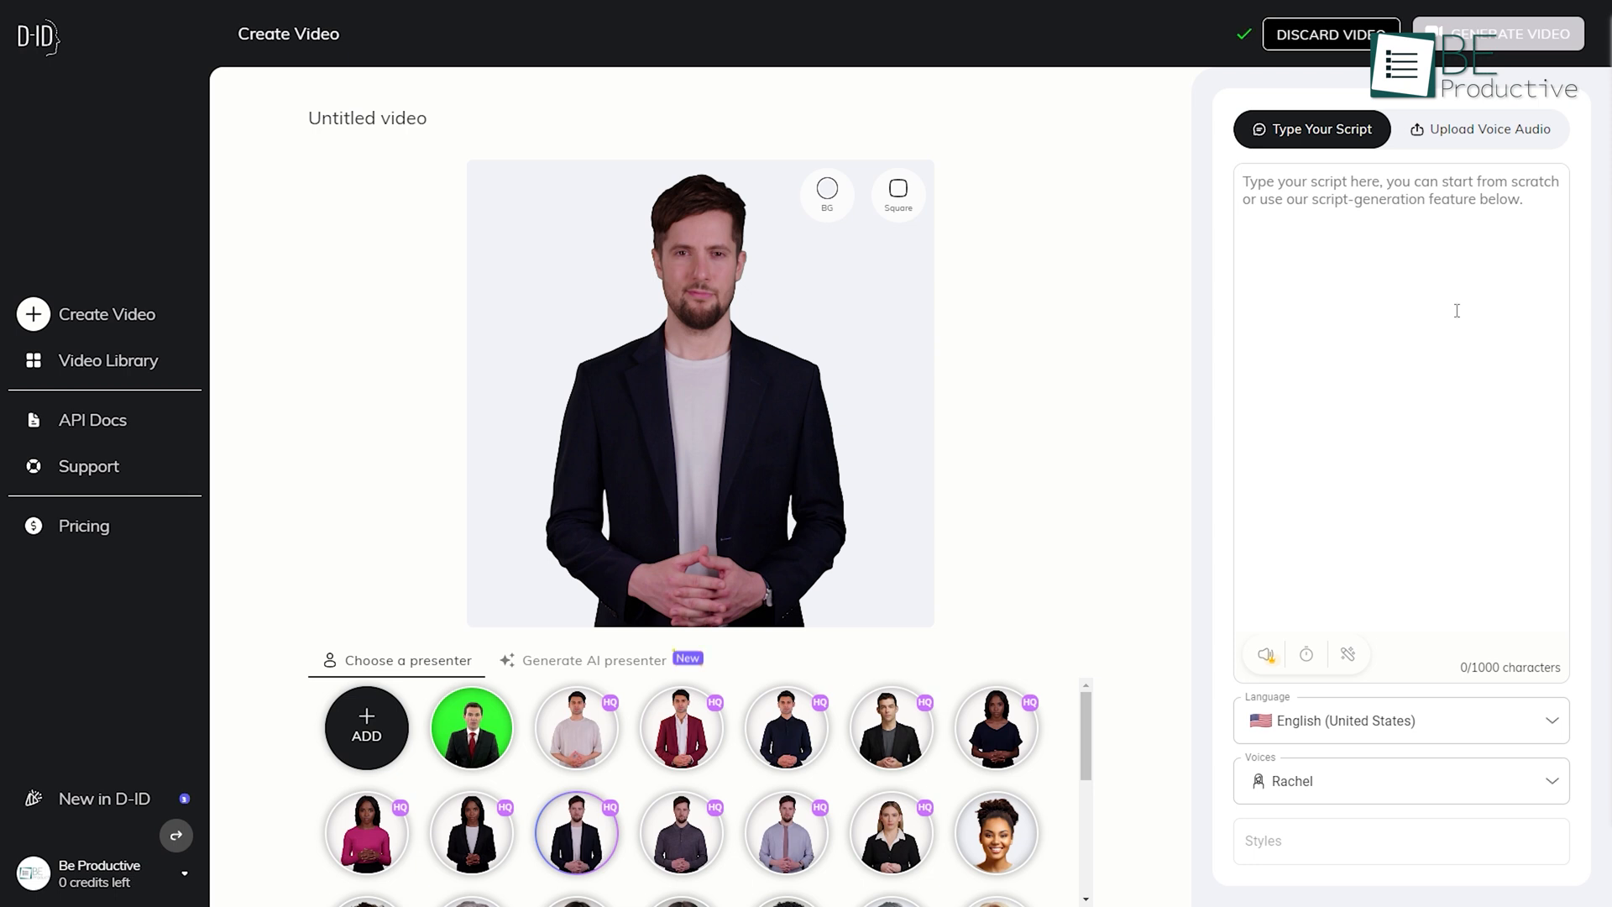
{"action": "type", "text": "Operating a small business involves numerous challenges. Skillful management across various domains is essential for fostering growth and ach"}
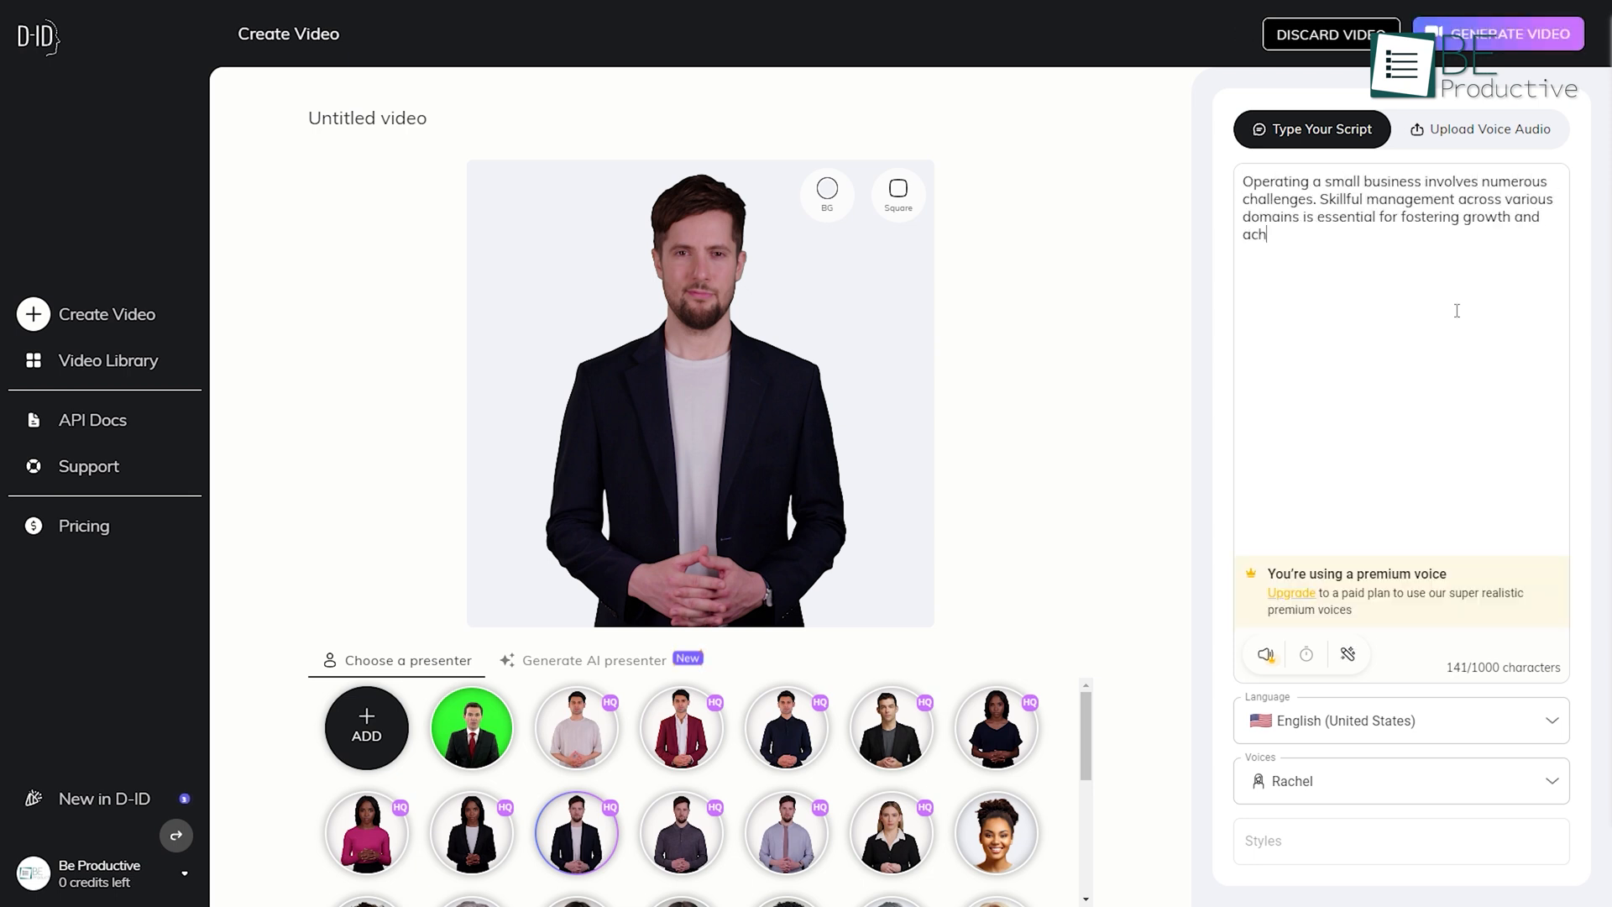
Keep English (United States) as the script language and generate the video
{"action": "left_click", "coordinate": [1393, 719]}
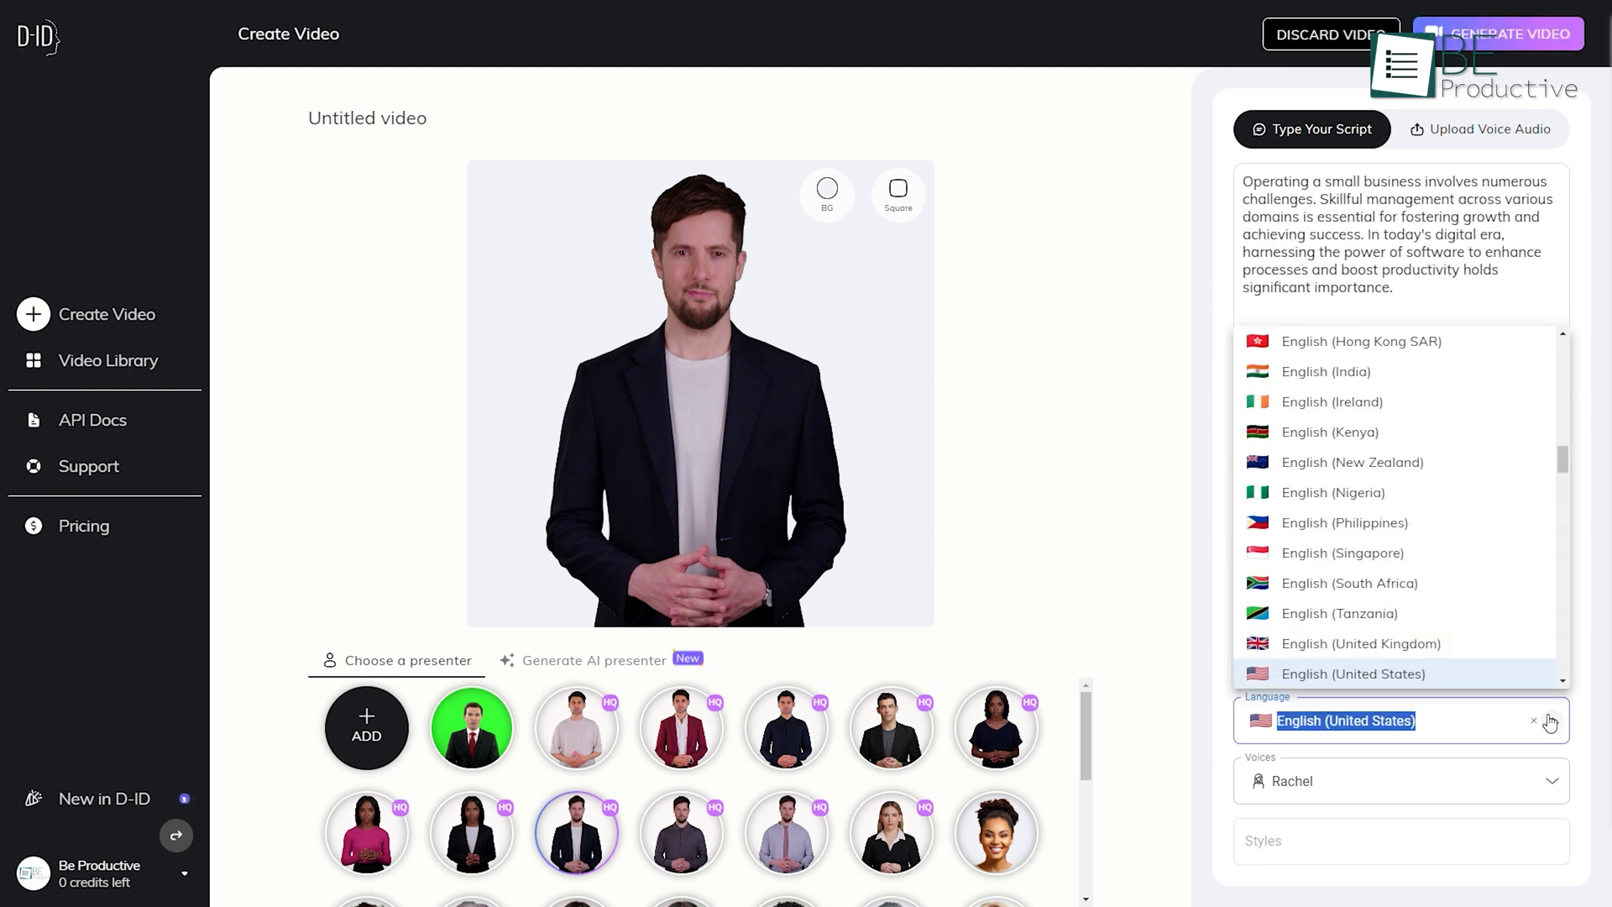
{"action": "left_click", "coordinate": [1387, 780]}
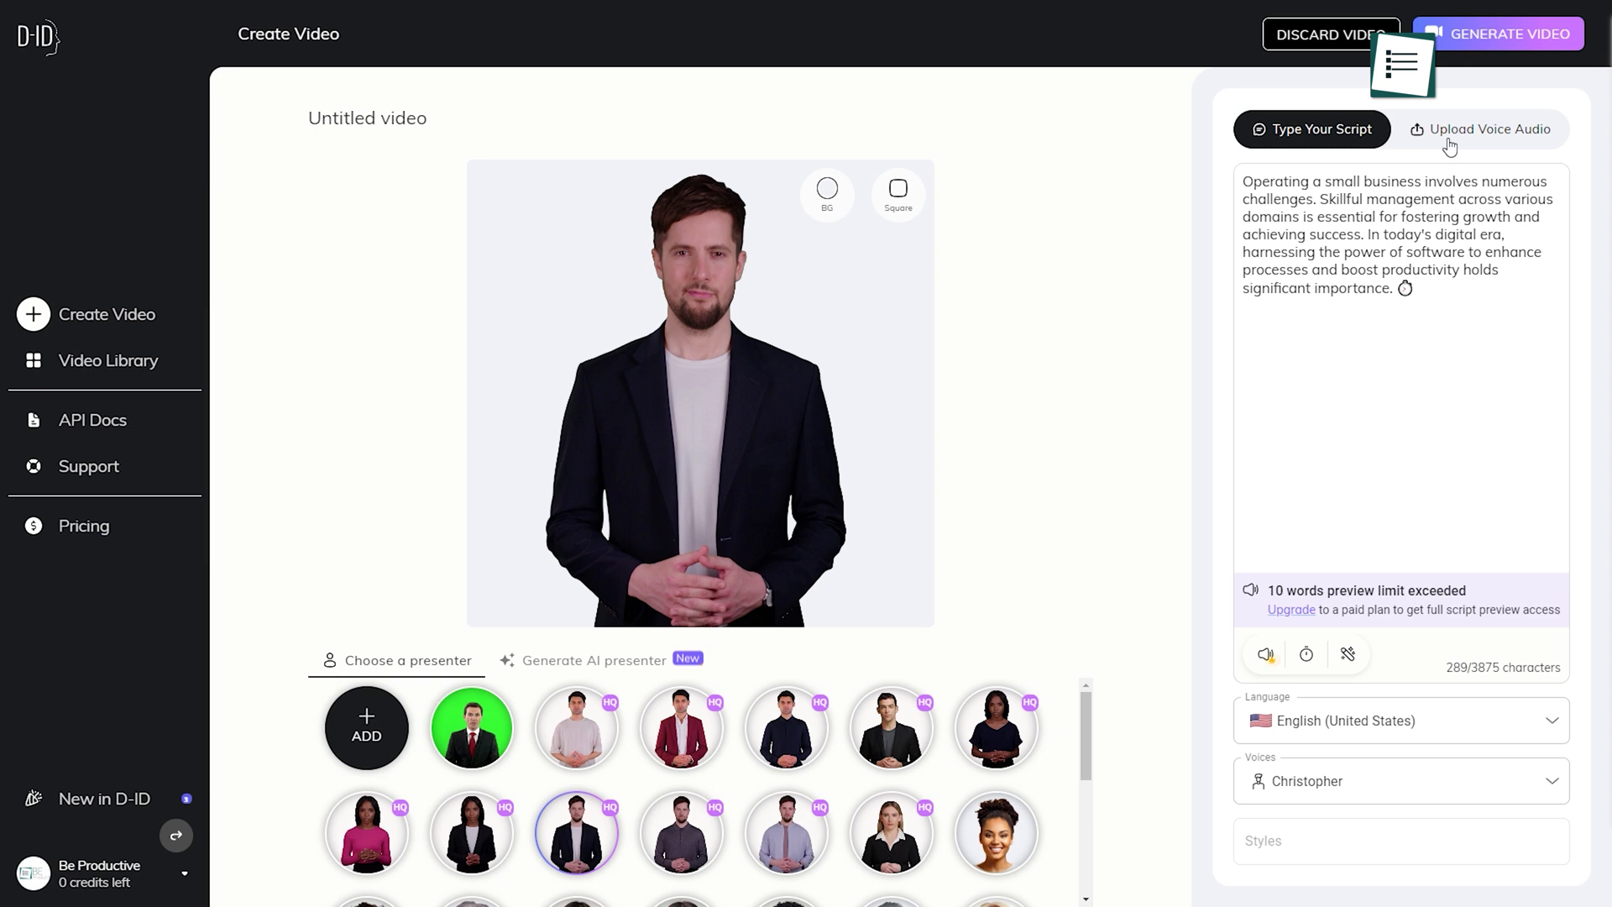
{"action": "left_click", "coordinate": [1480, 129]}
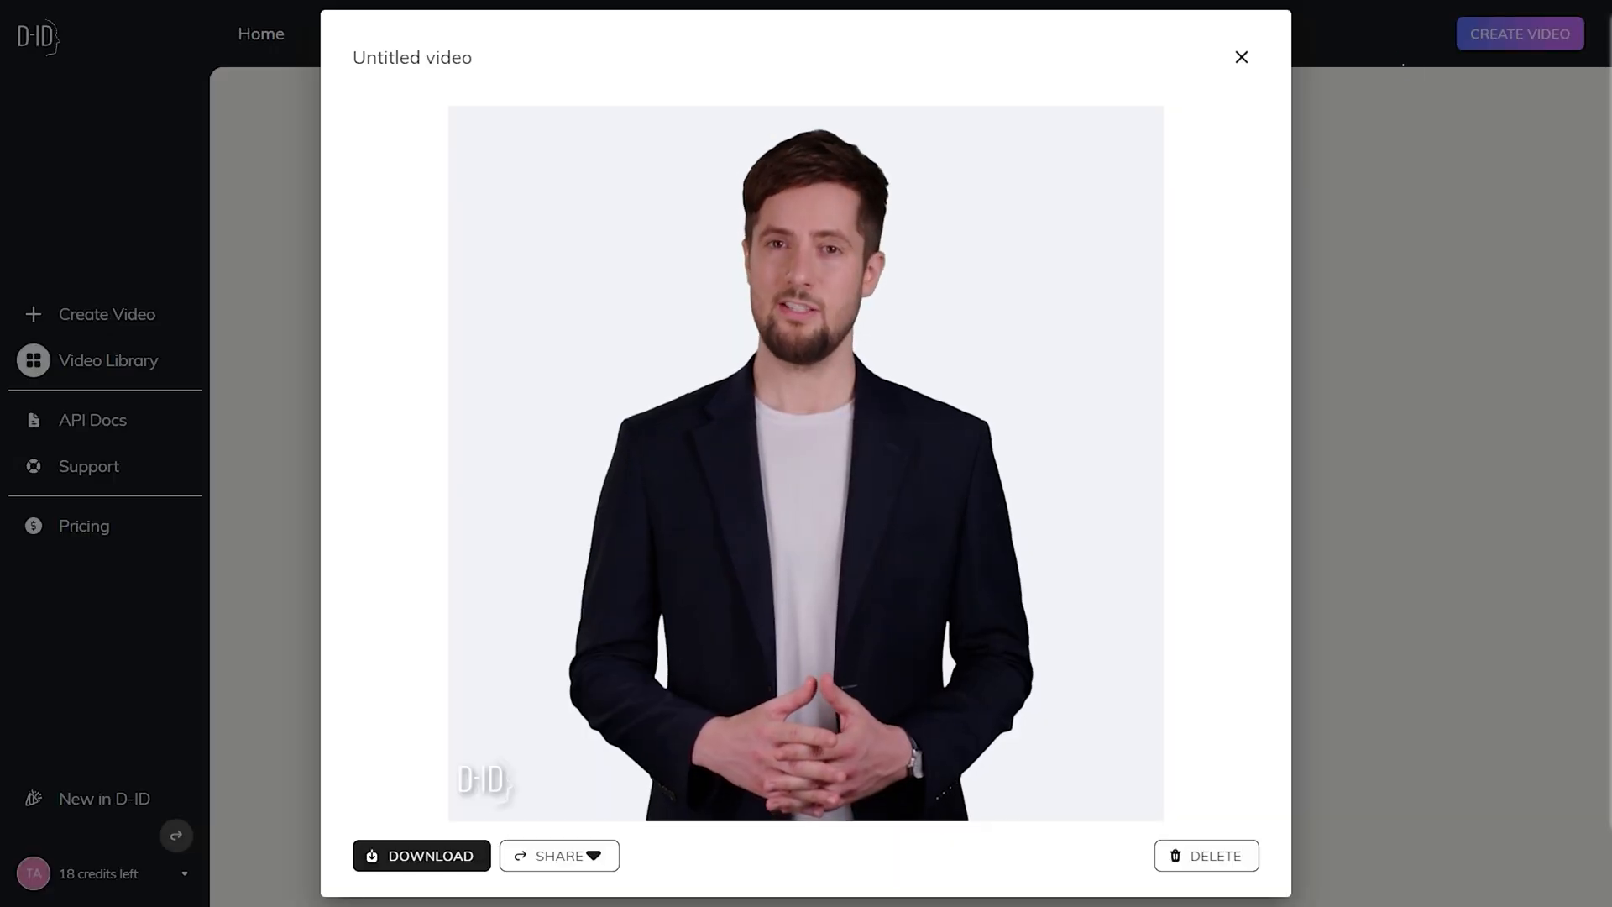
Play and download the presenter video, then scroll to D-ID's five pricing tiers
{"action": "left_click", "coordinate": [422, 855]}
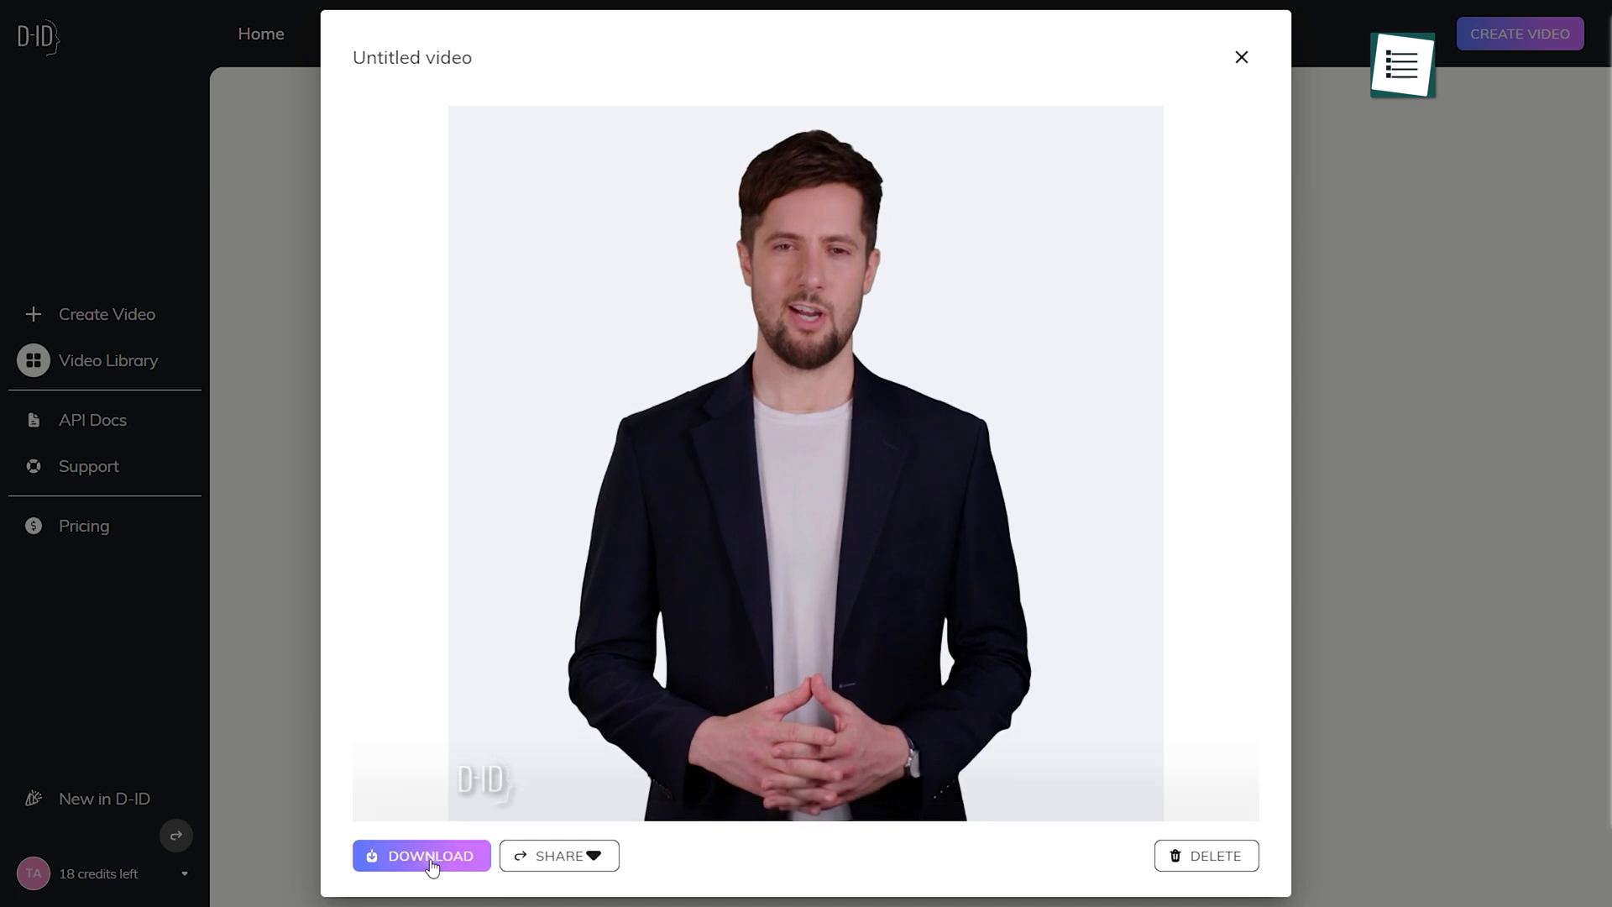
{"action": "left_click", "coordinate": [429, 855]}
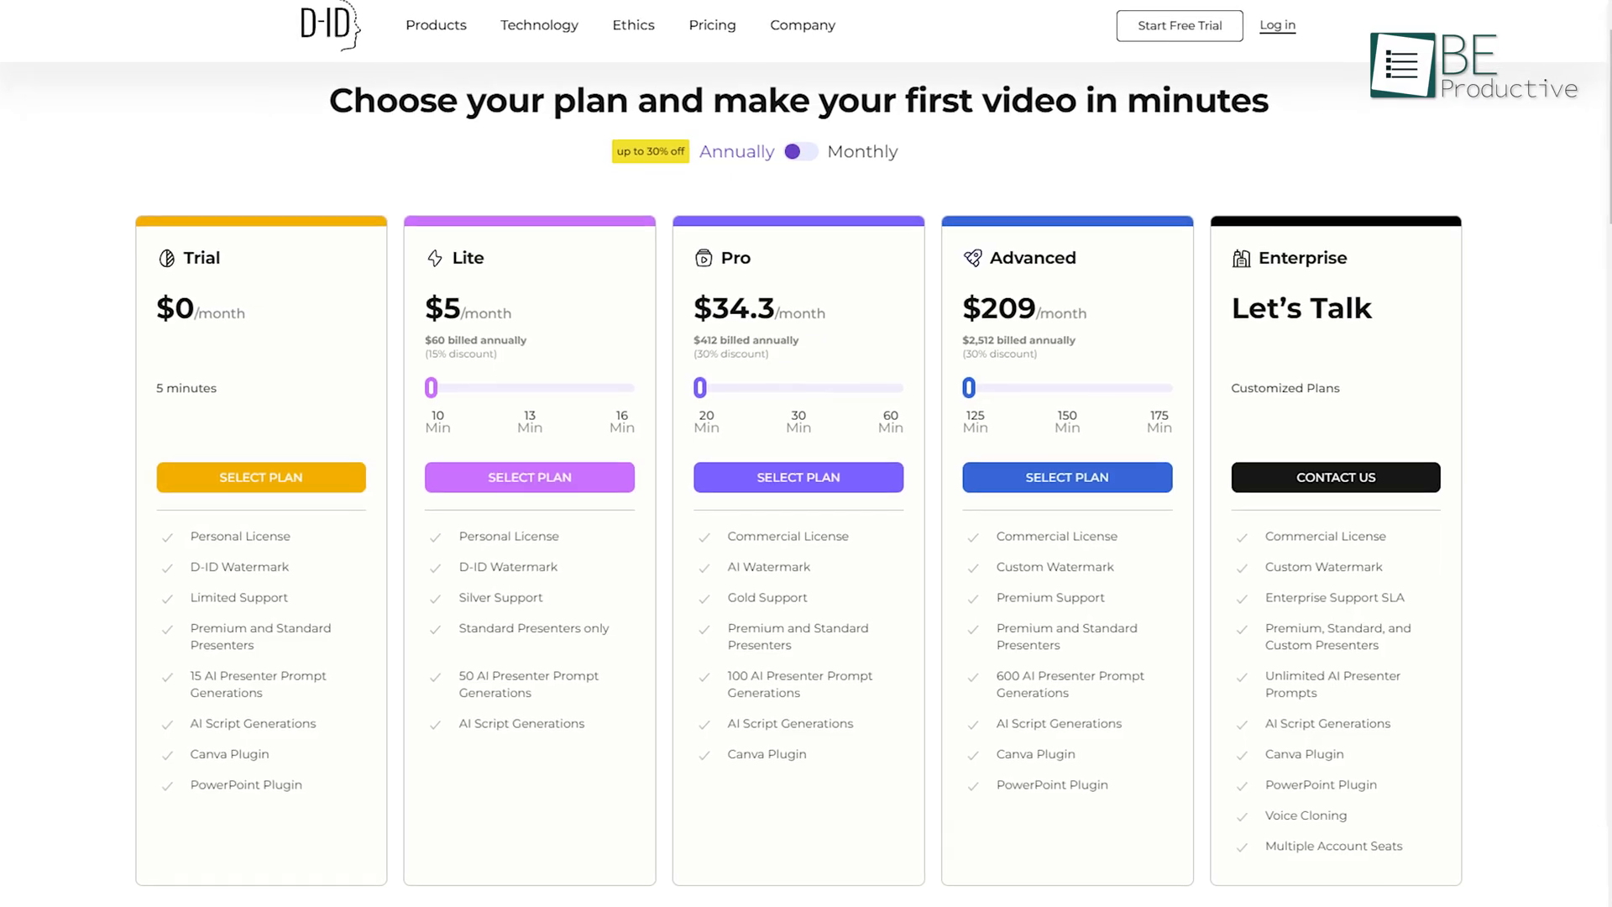
{"action": "scroll", "scroll_direction": "down", "scroll_amount": 3}
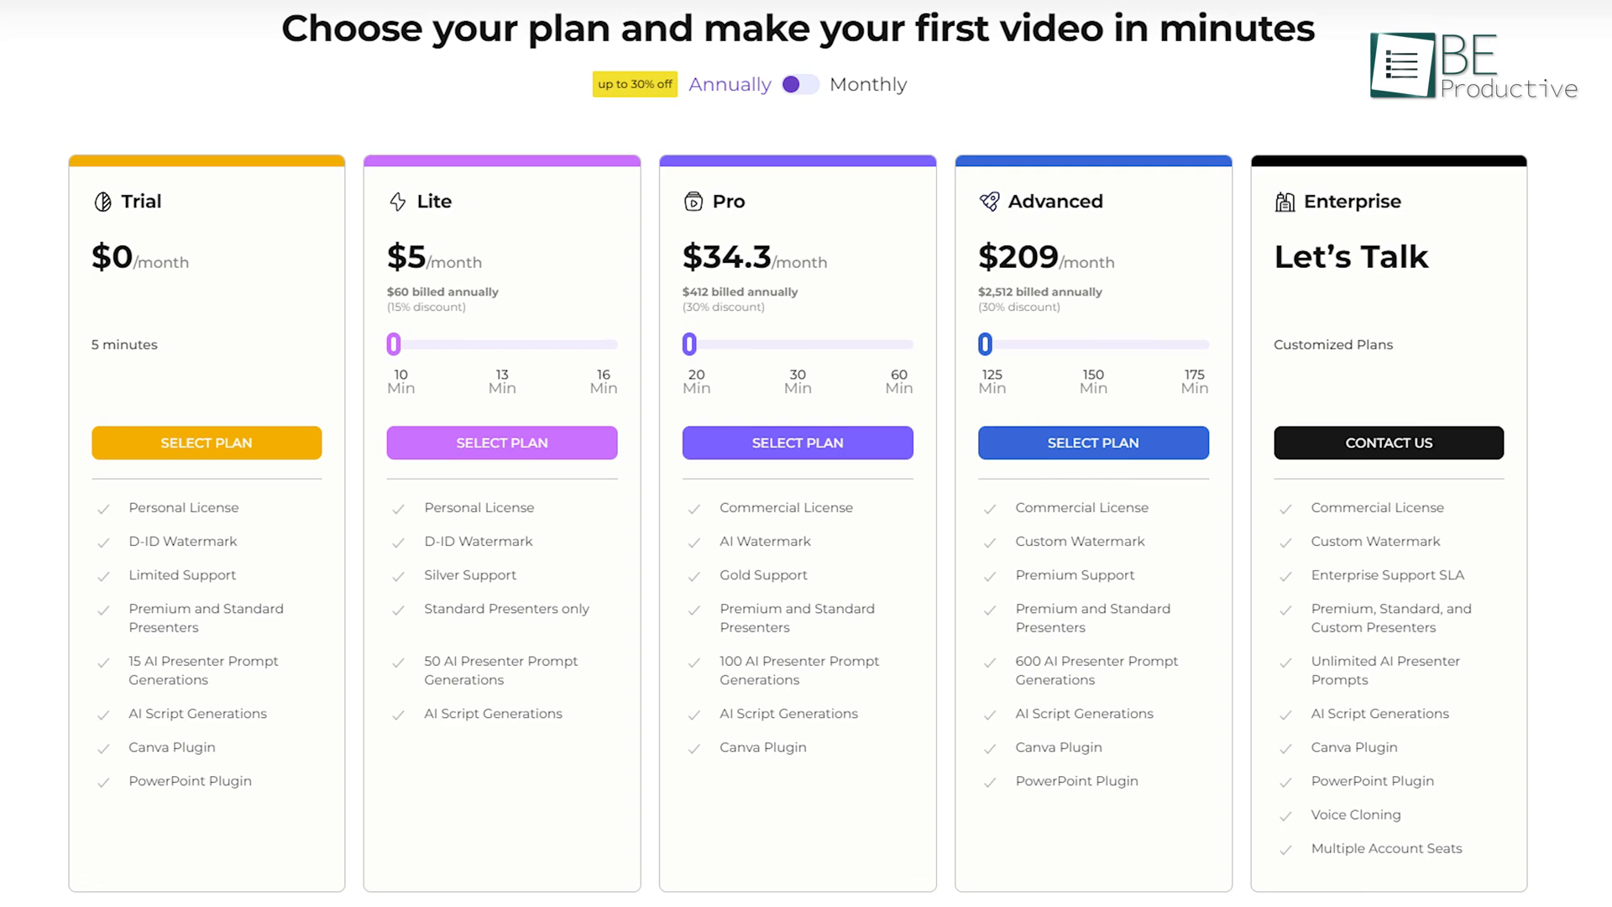
{"action": "scroll", "scroll_direction": "down", "scroll_amount": 3}
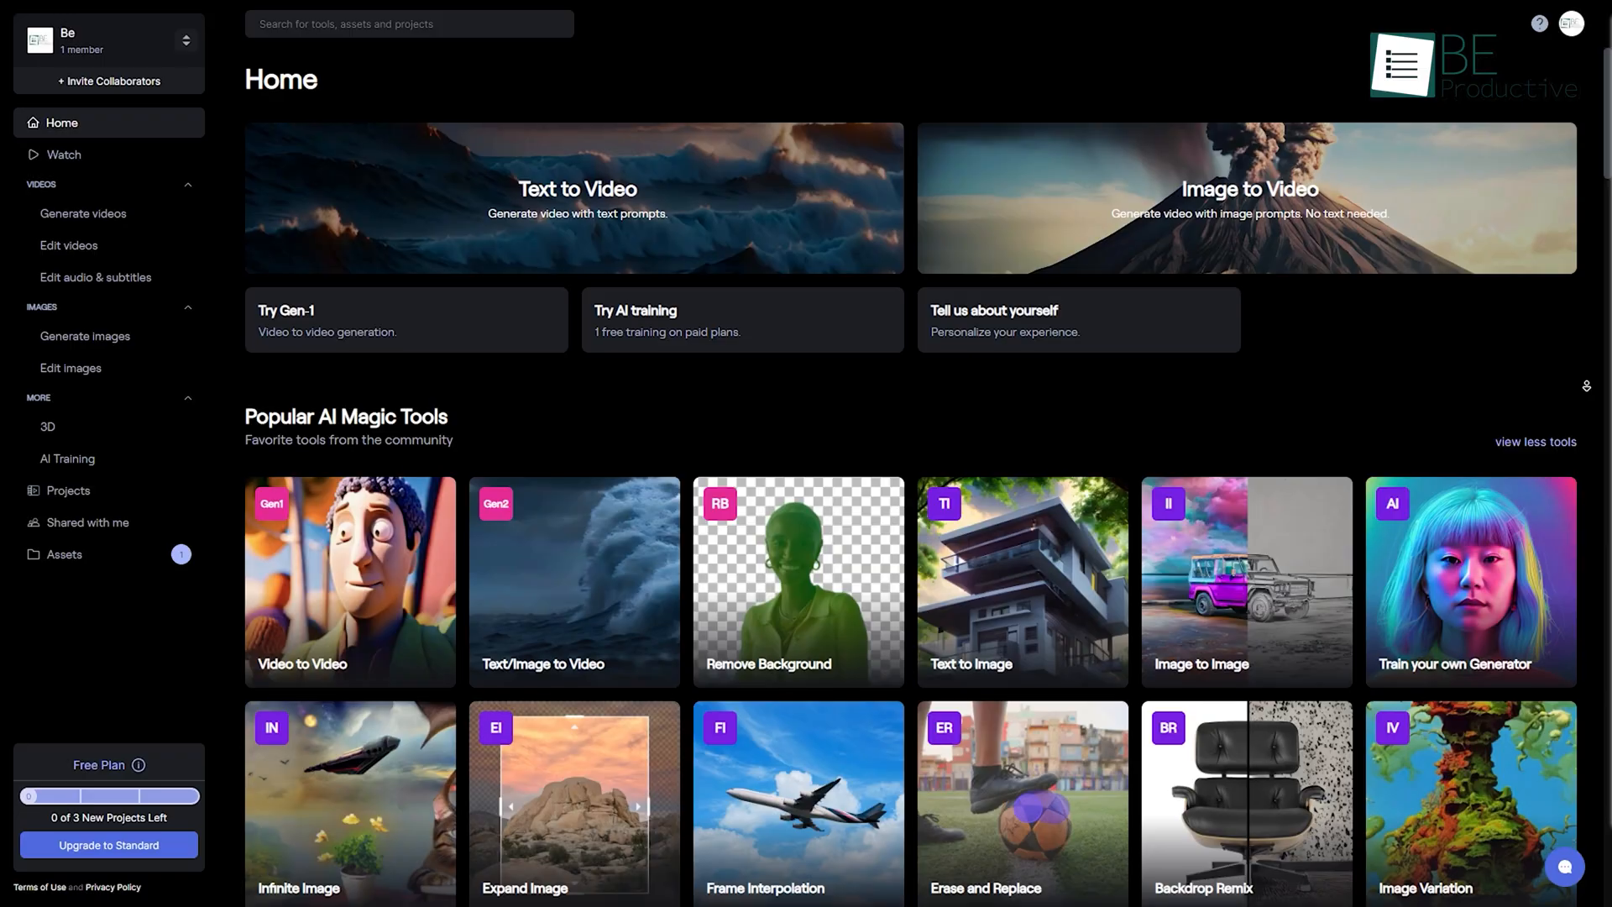
Browse Runway's tools, open Text/Image to Video and play the Gen-2 owl video
{"action": "scroll", "scroll_direction": "down", "scroll_amount": 3}
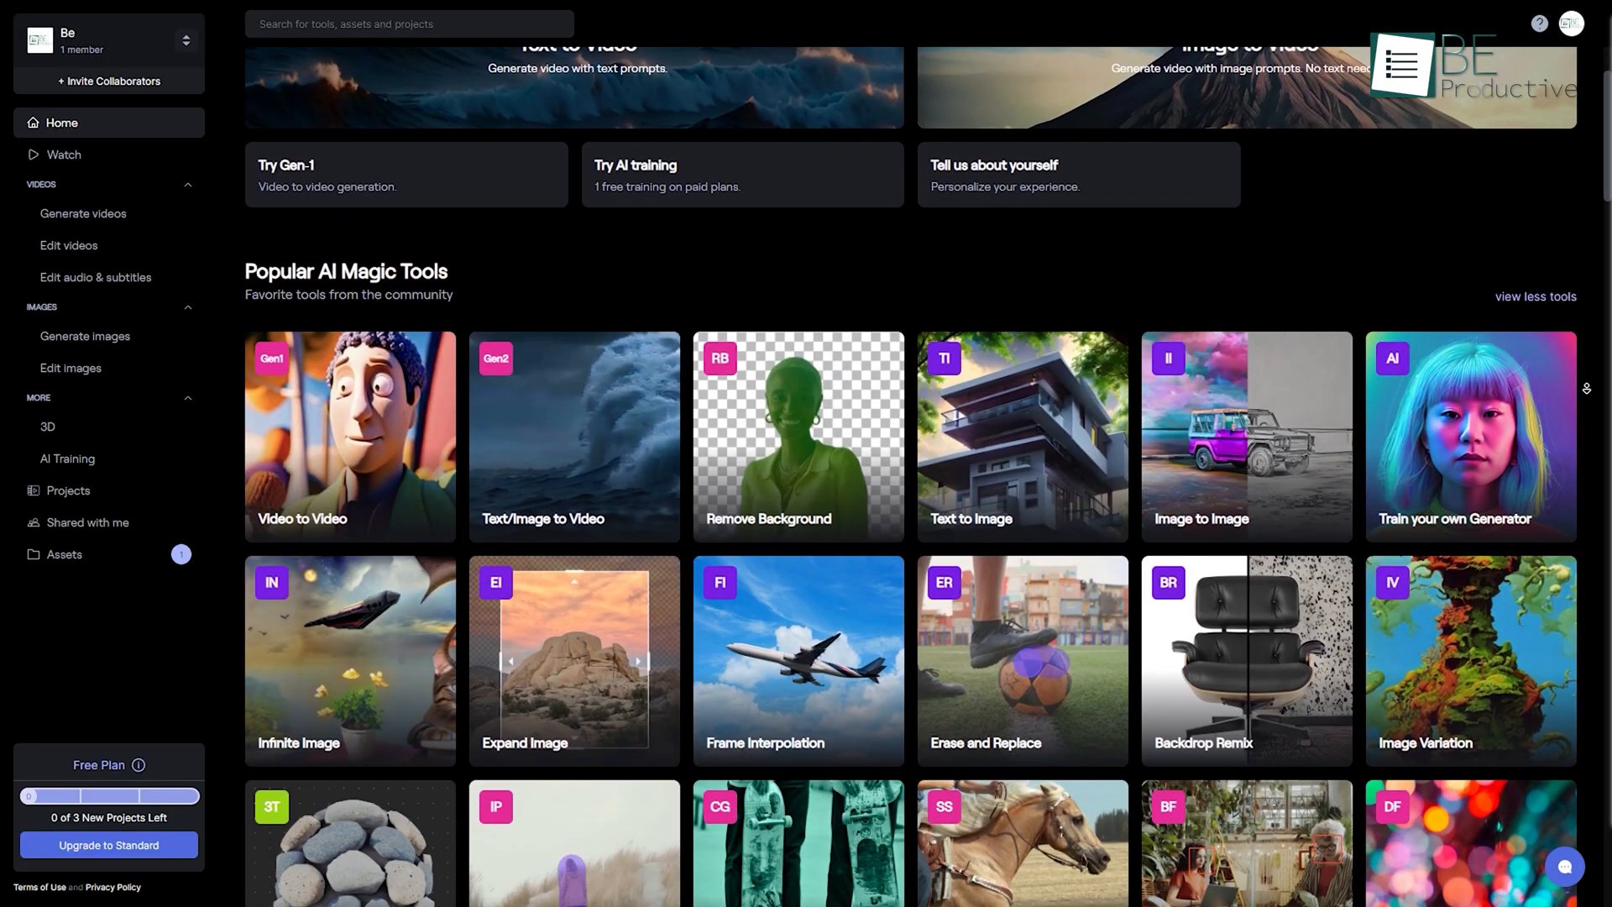
{"action": "scroll", "scroll_direction": "down", "scroll_amount": 3}
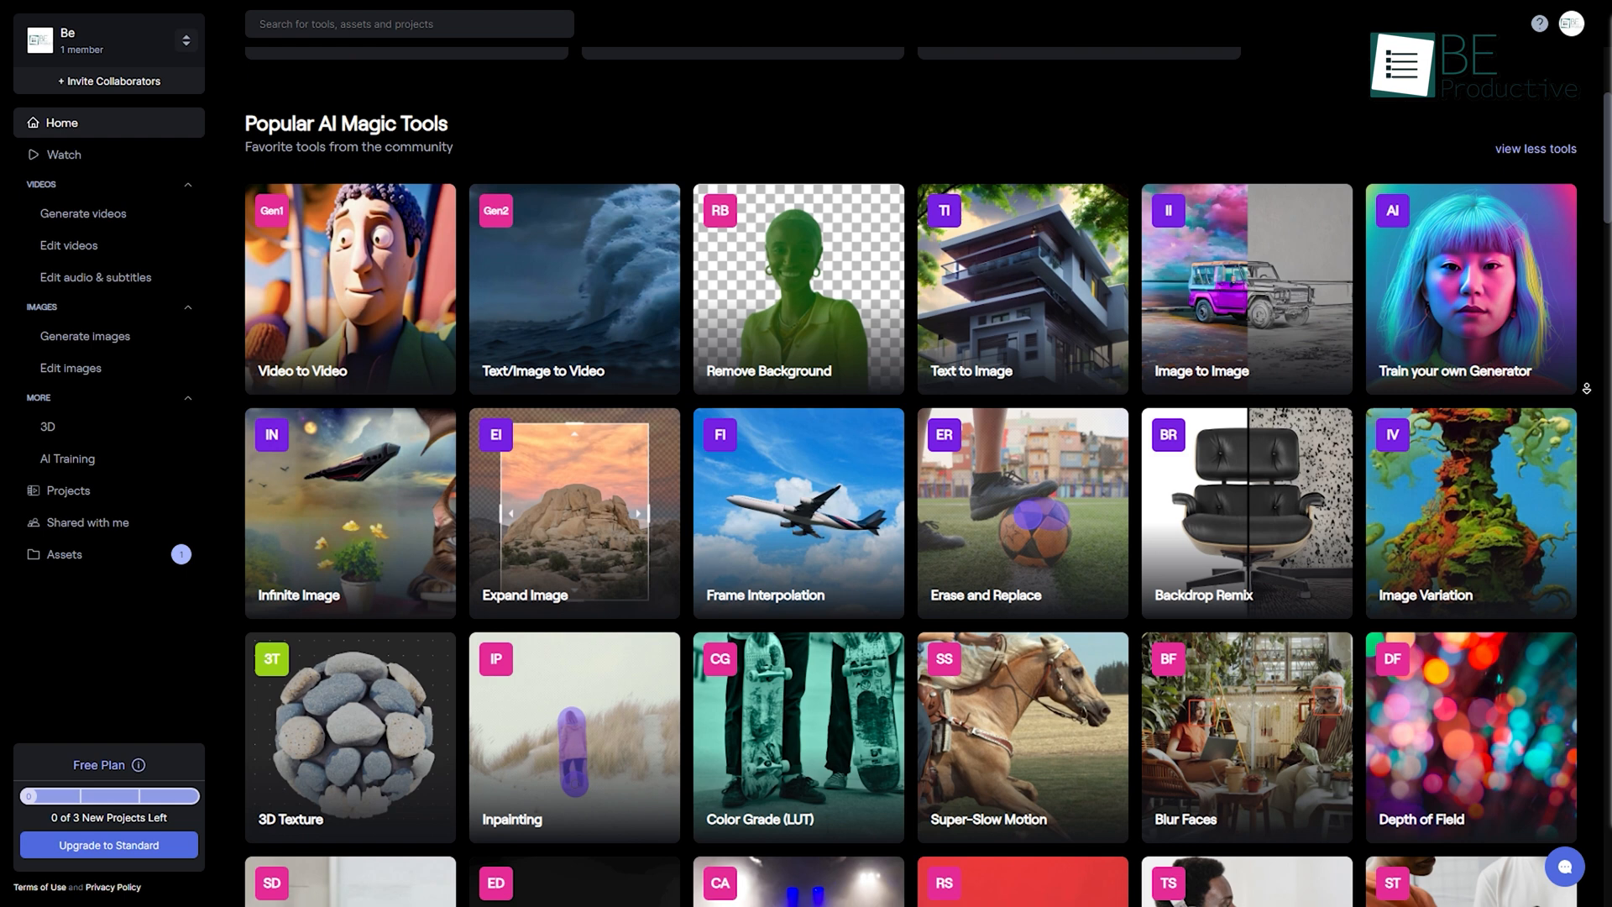
{"action": "scroll", "scroll_direction": "down", "scroll_amount": 3}
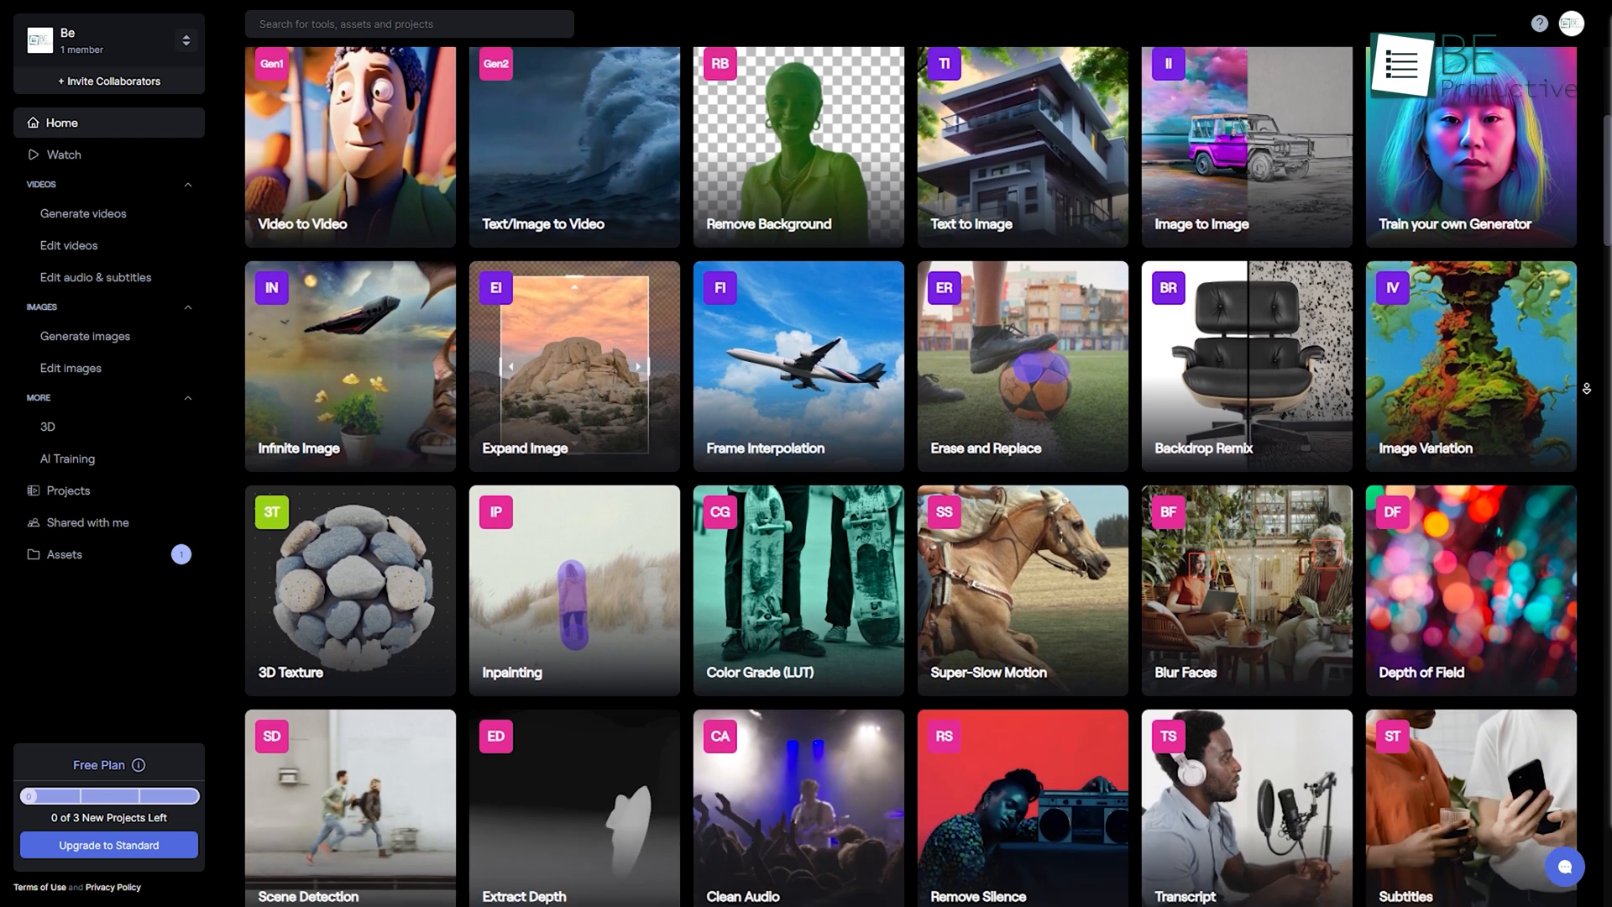
{"action": "left_click", "coordinate": [574, 146]}
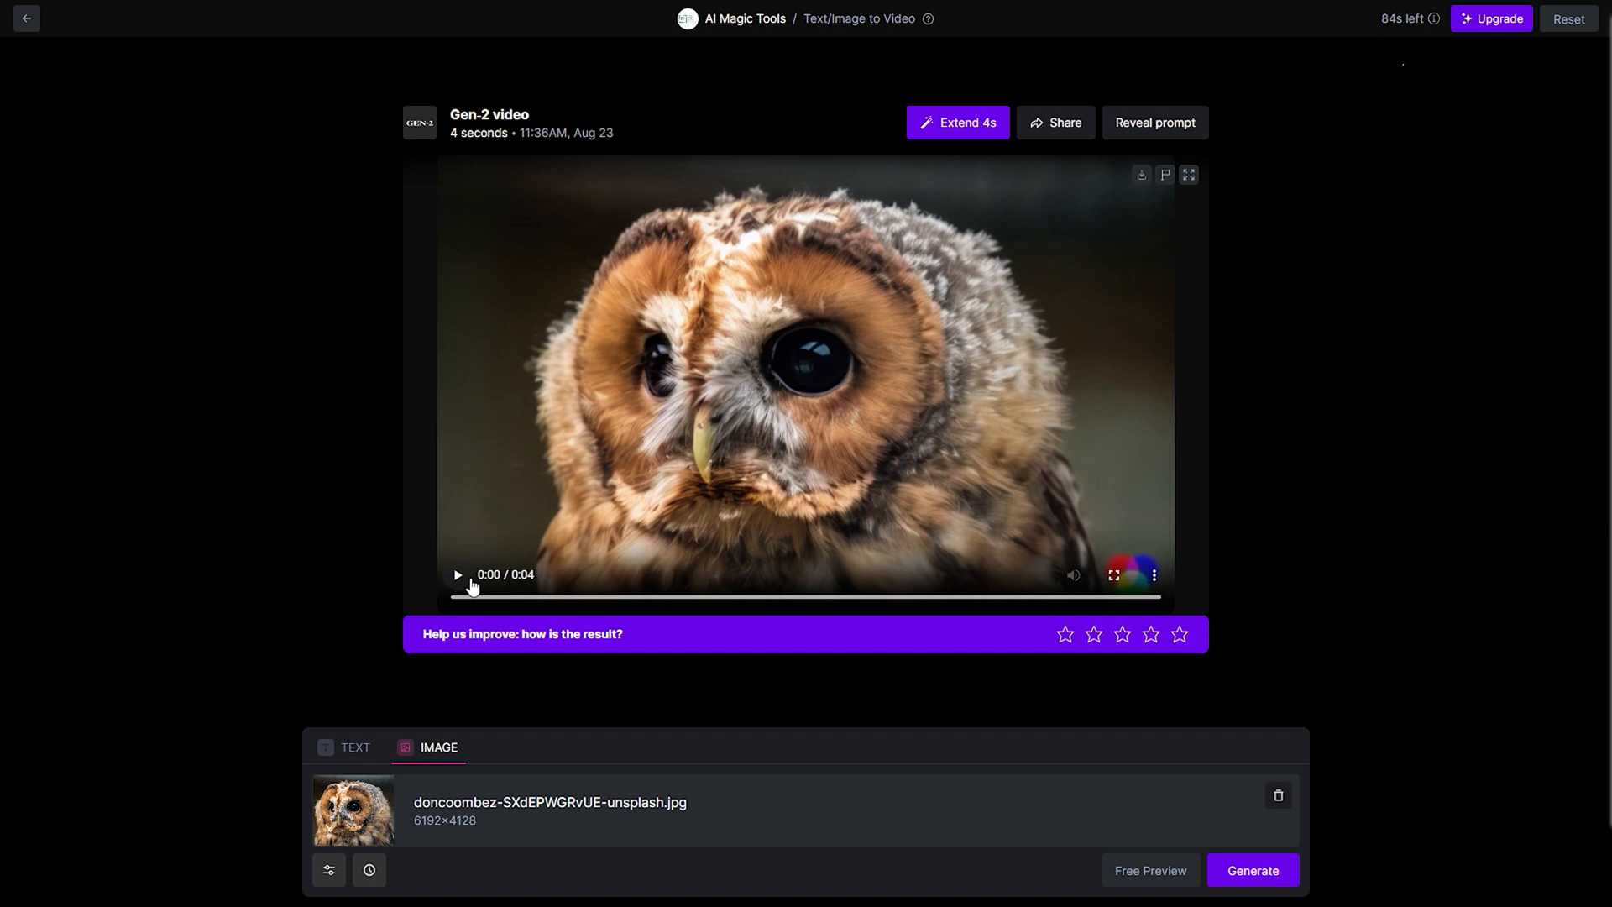
{"action": "left_click", "coordinate": [457, 574]}
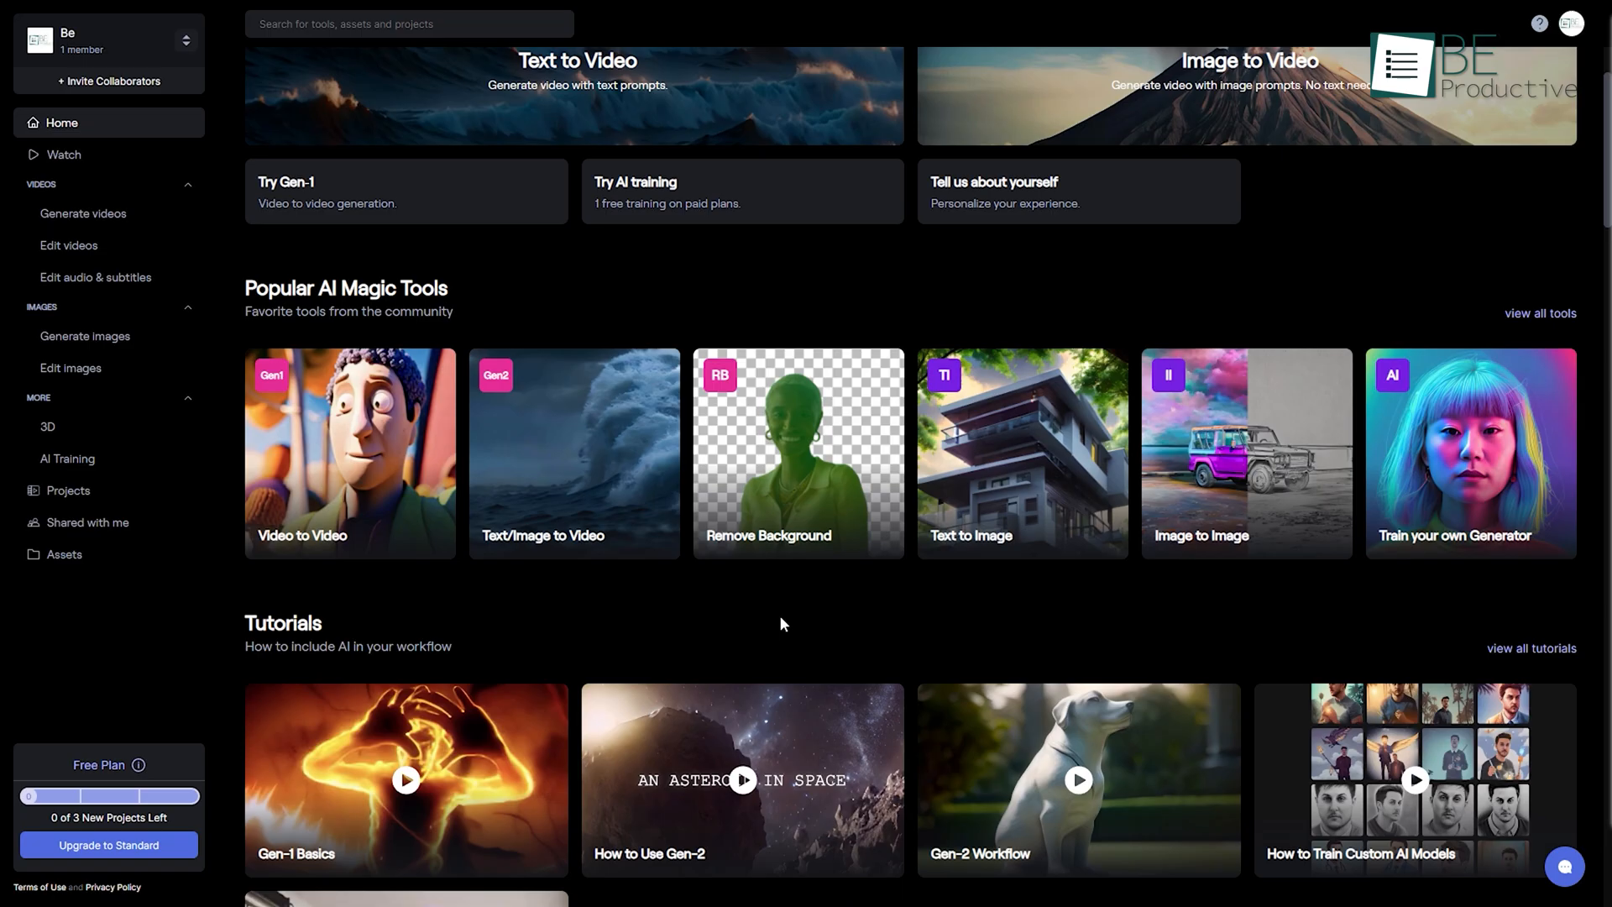
Generate a 4-second Gen-2 video from the tiger photo, then view Runway's pricing plans
{"action": "left_click", "coordinate": [573, 453]}
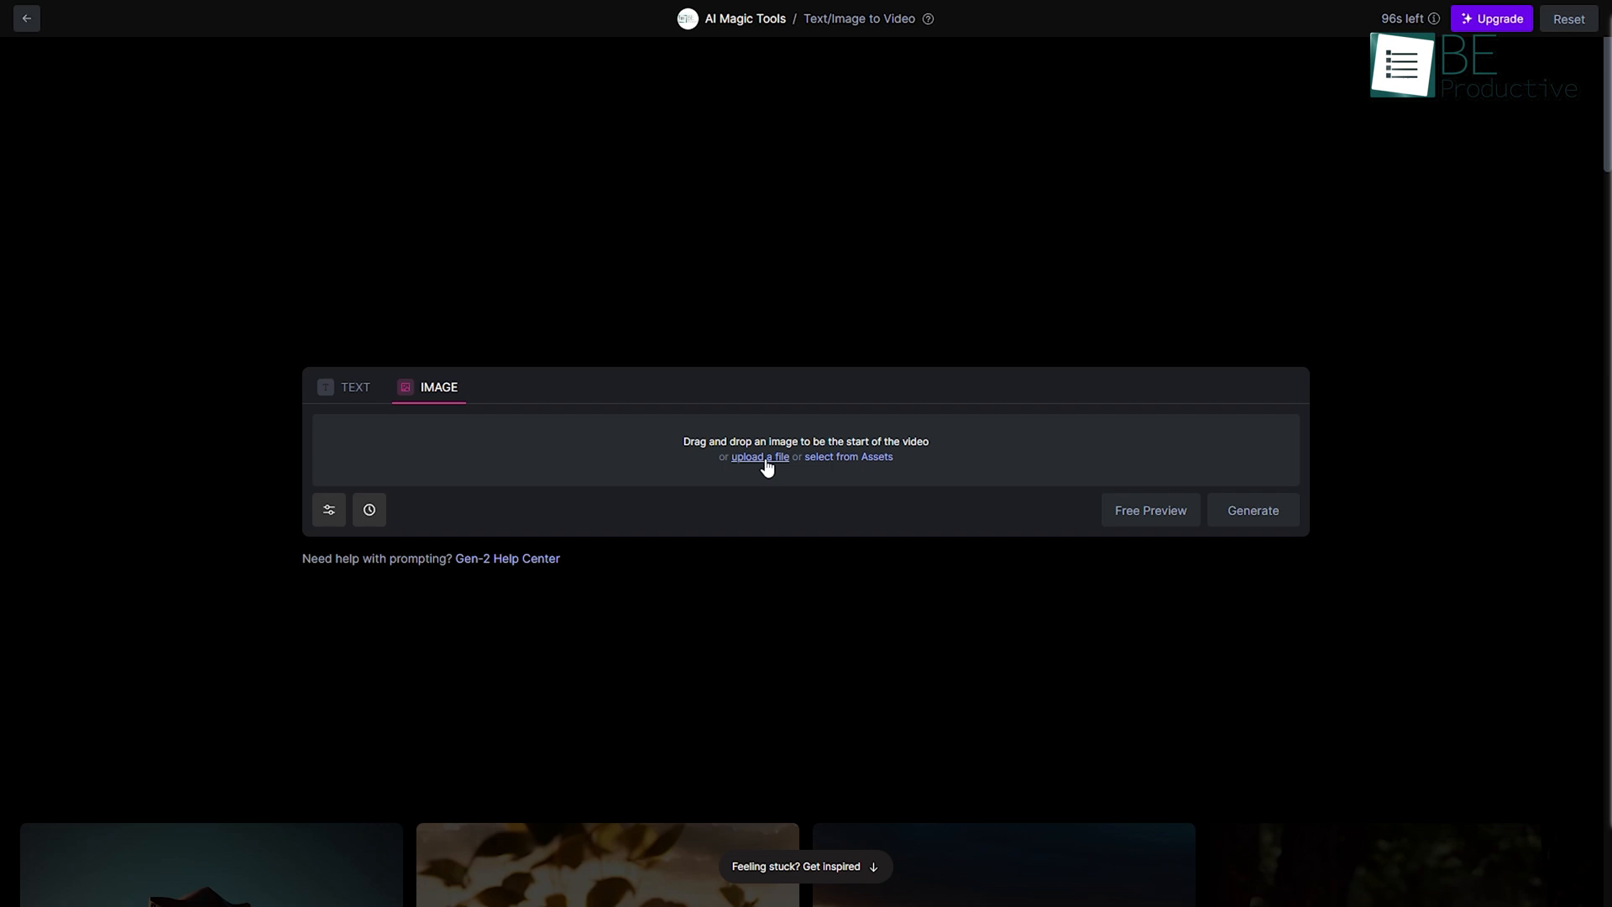
{"action": "left_click", "coordinate": [759, 457]}
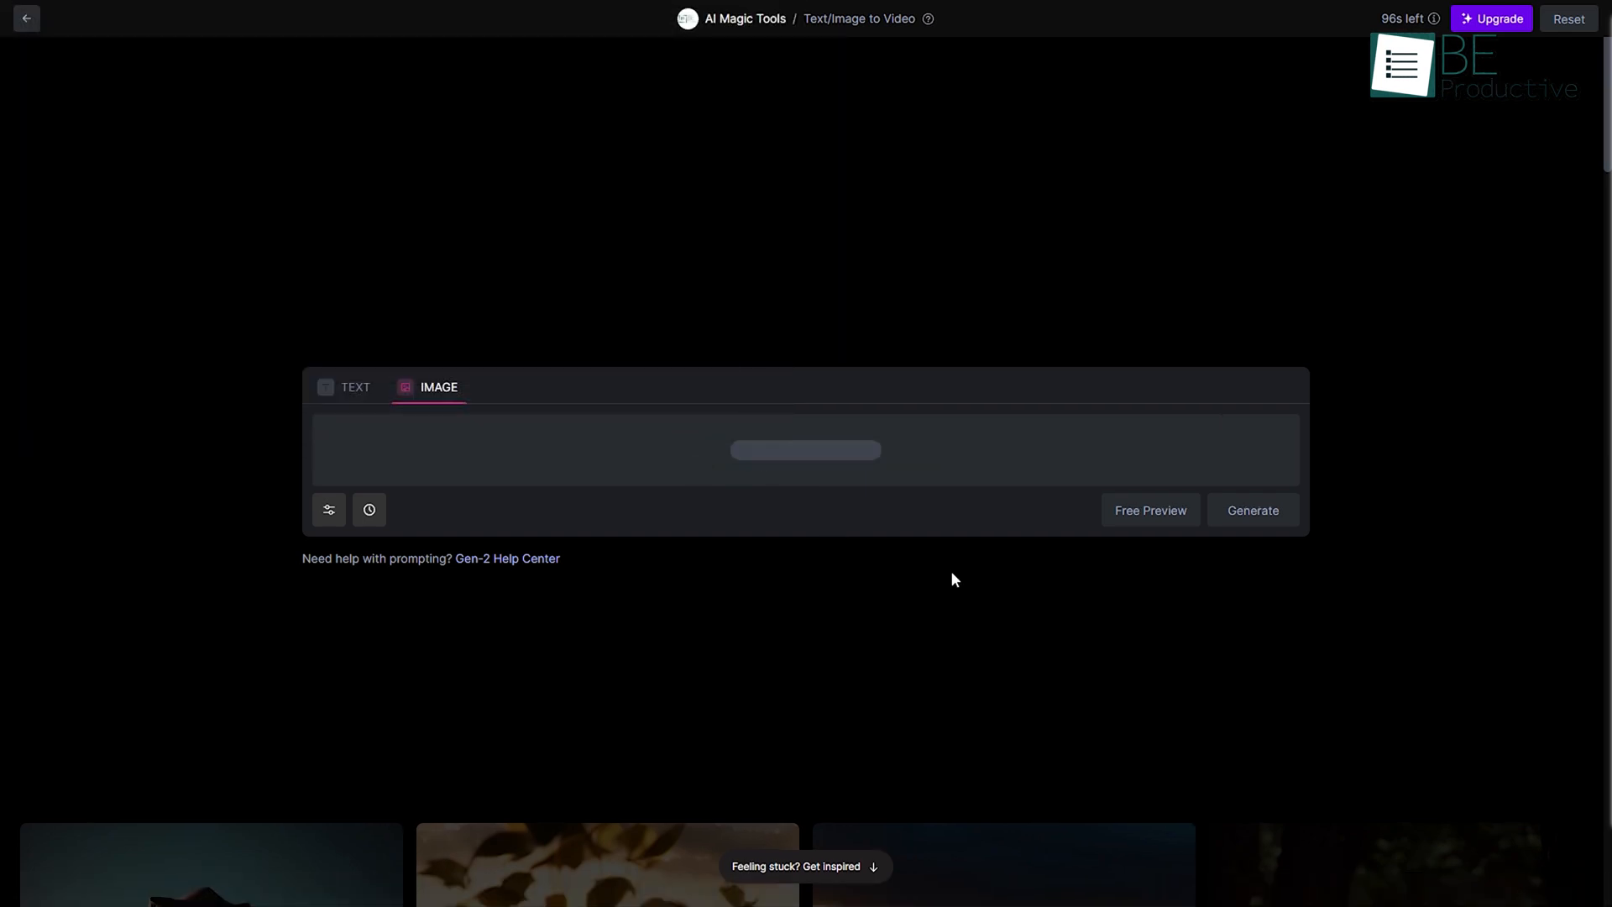
{"action": "left_click", "coordinate": [1250, 510]}
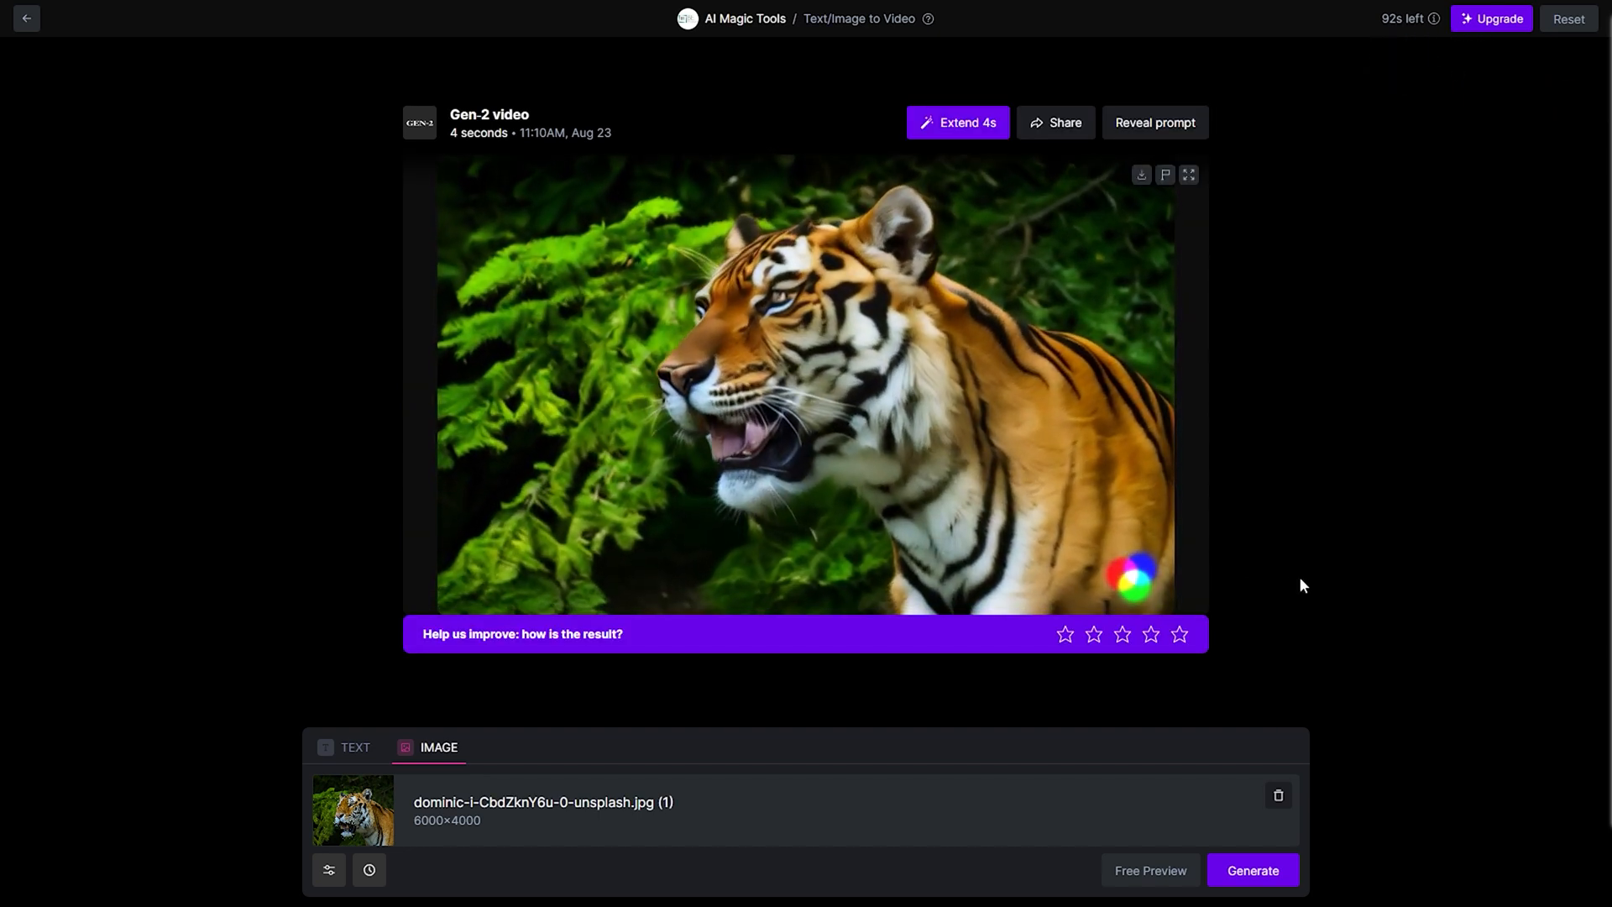
{"action": "left_click", "coordinate": [1489, 18]}
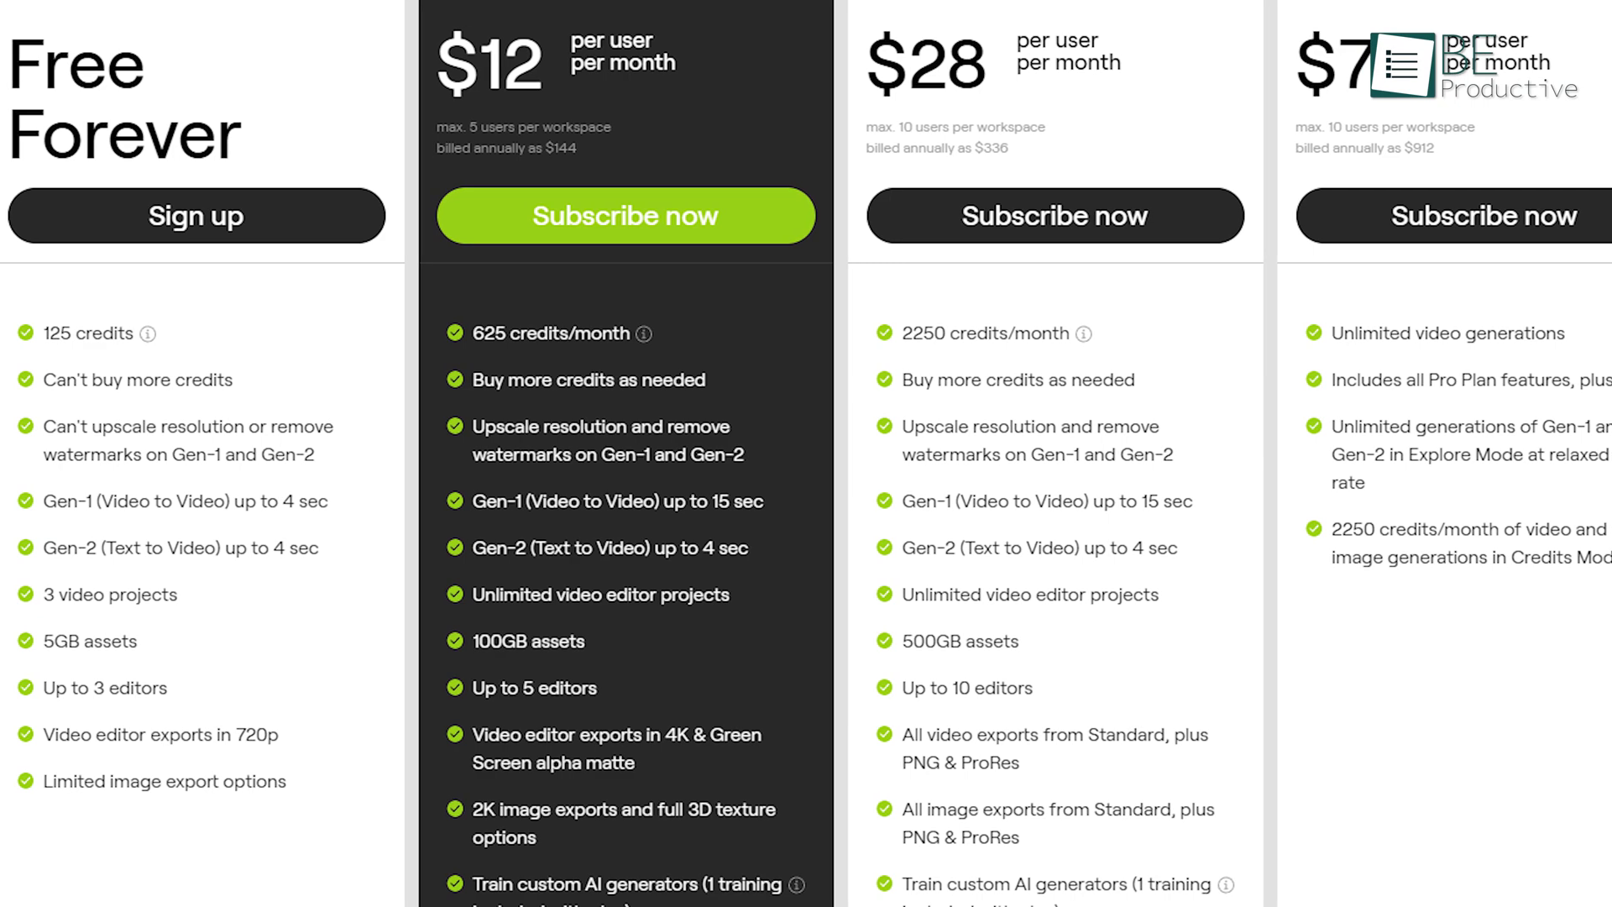
{"action": "scroll", "scroll_direction": "right", "scroll_amount": 3}
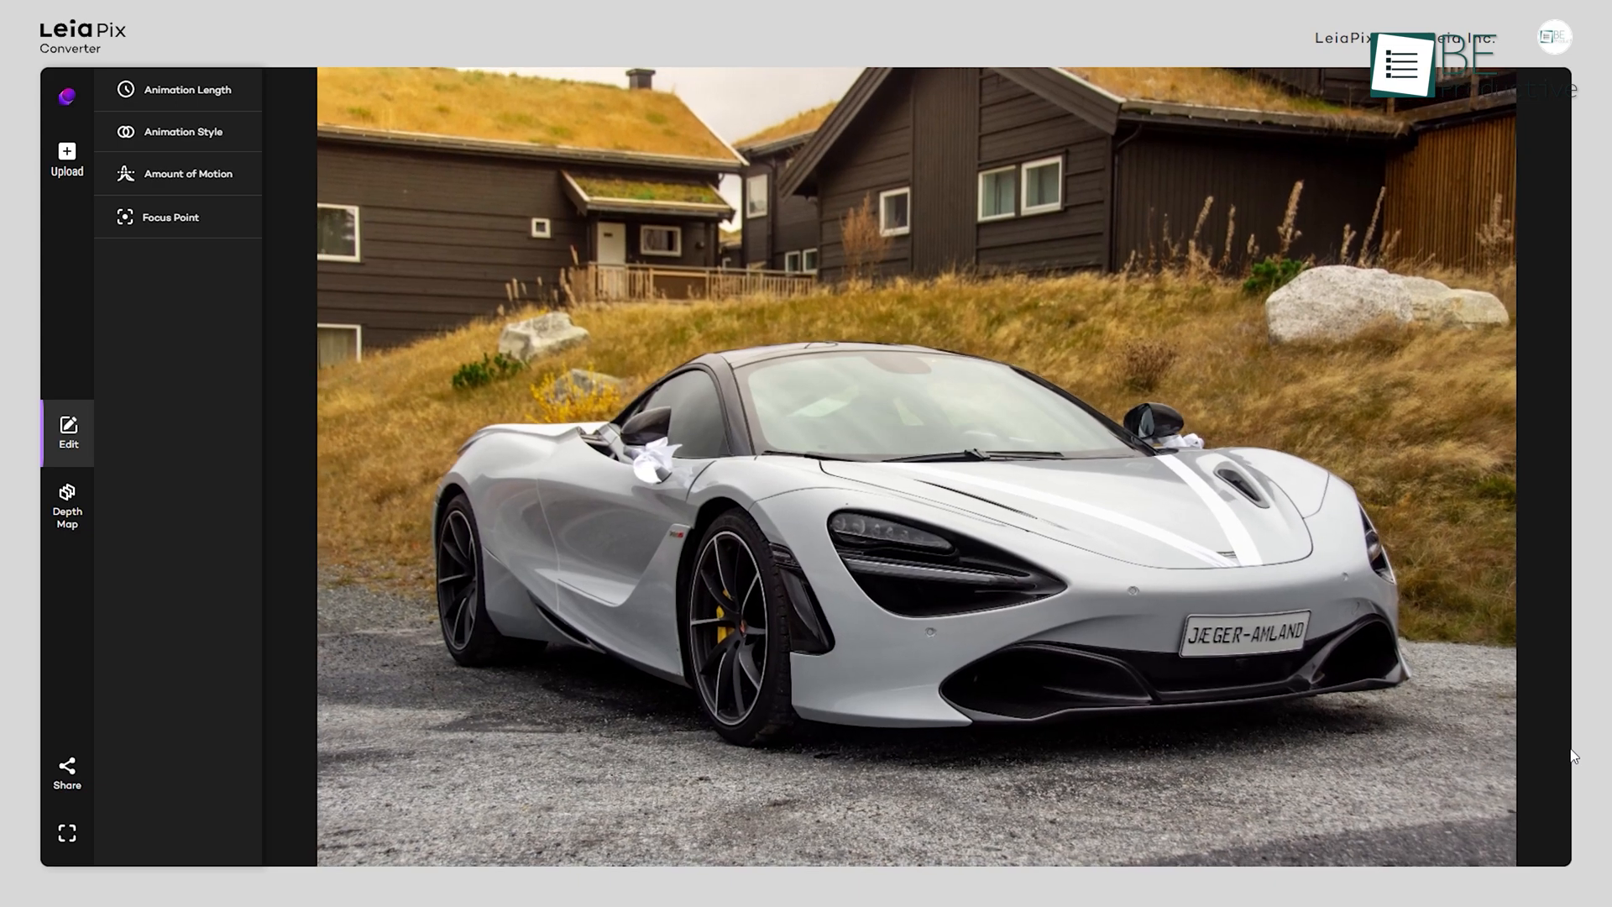
Load the white BMW photo, expand motion and focus settings, and choose Vertical style
{"action": "left_click", "coordinate": [65, 161]}
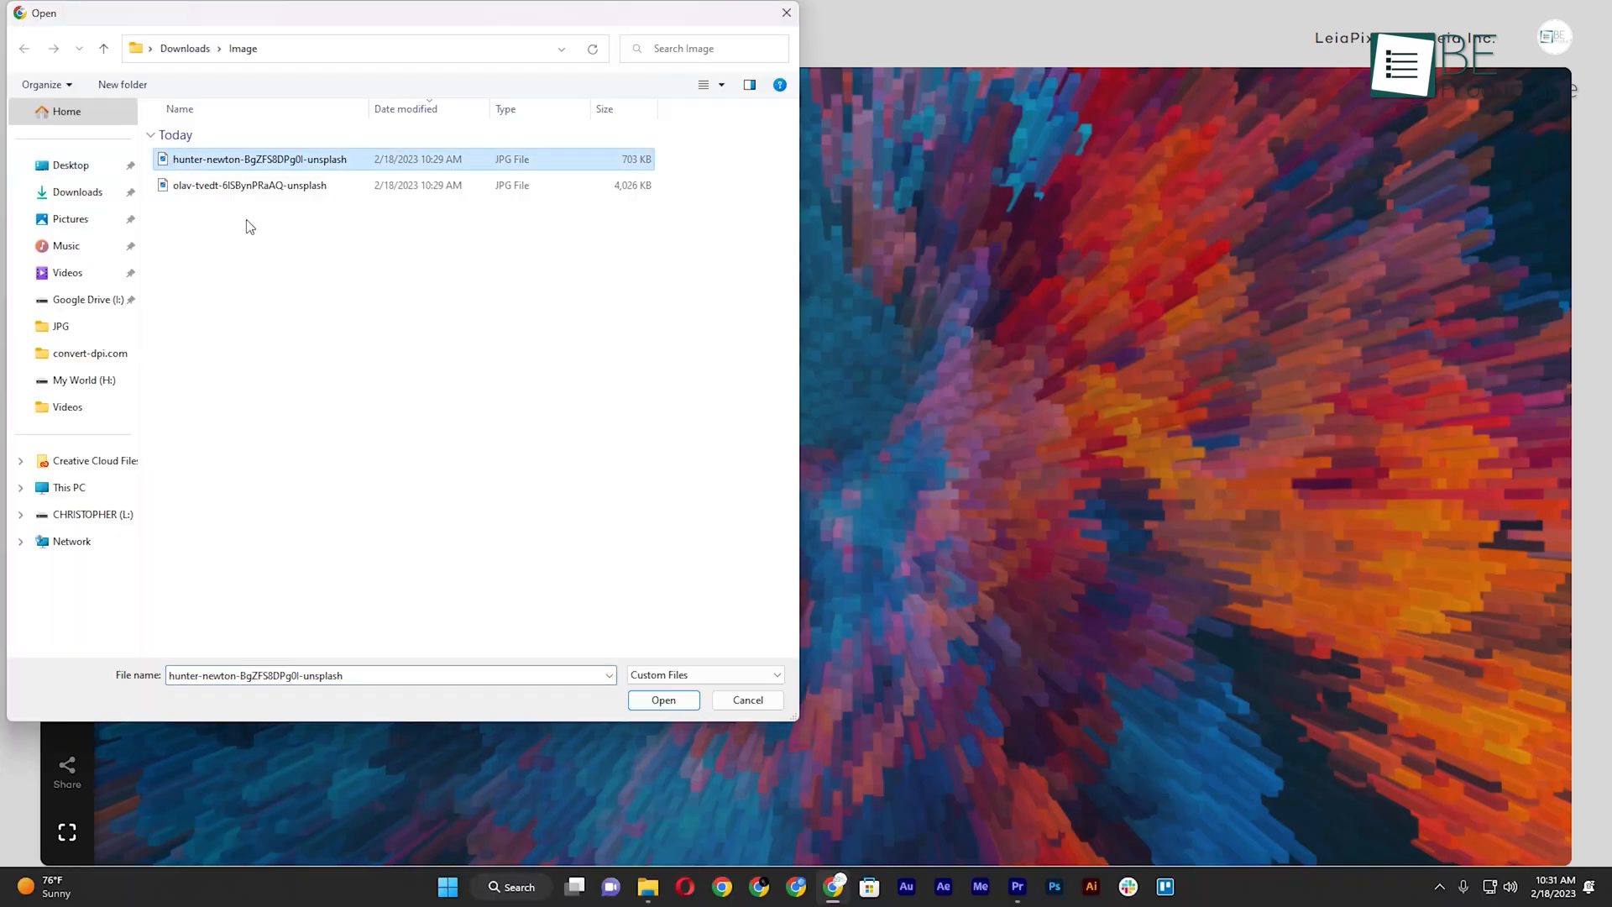
{"action": "left_click", "coordinate": [663, 699]}
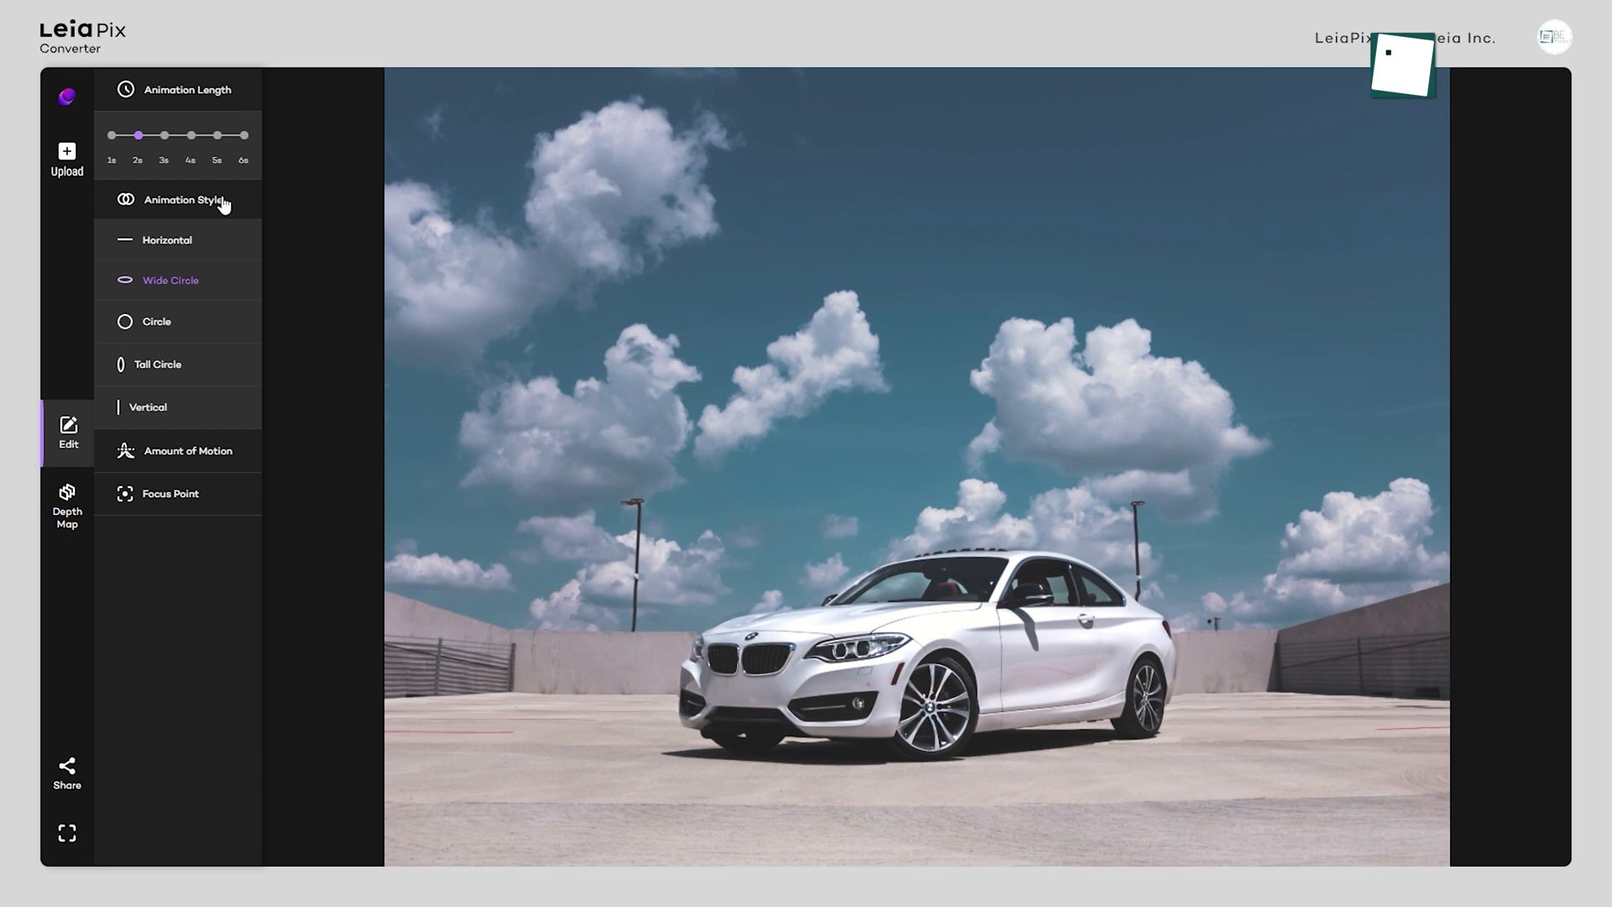
{"action": "left_click", "coordinate": [188, 450]}
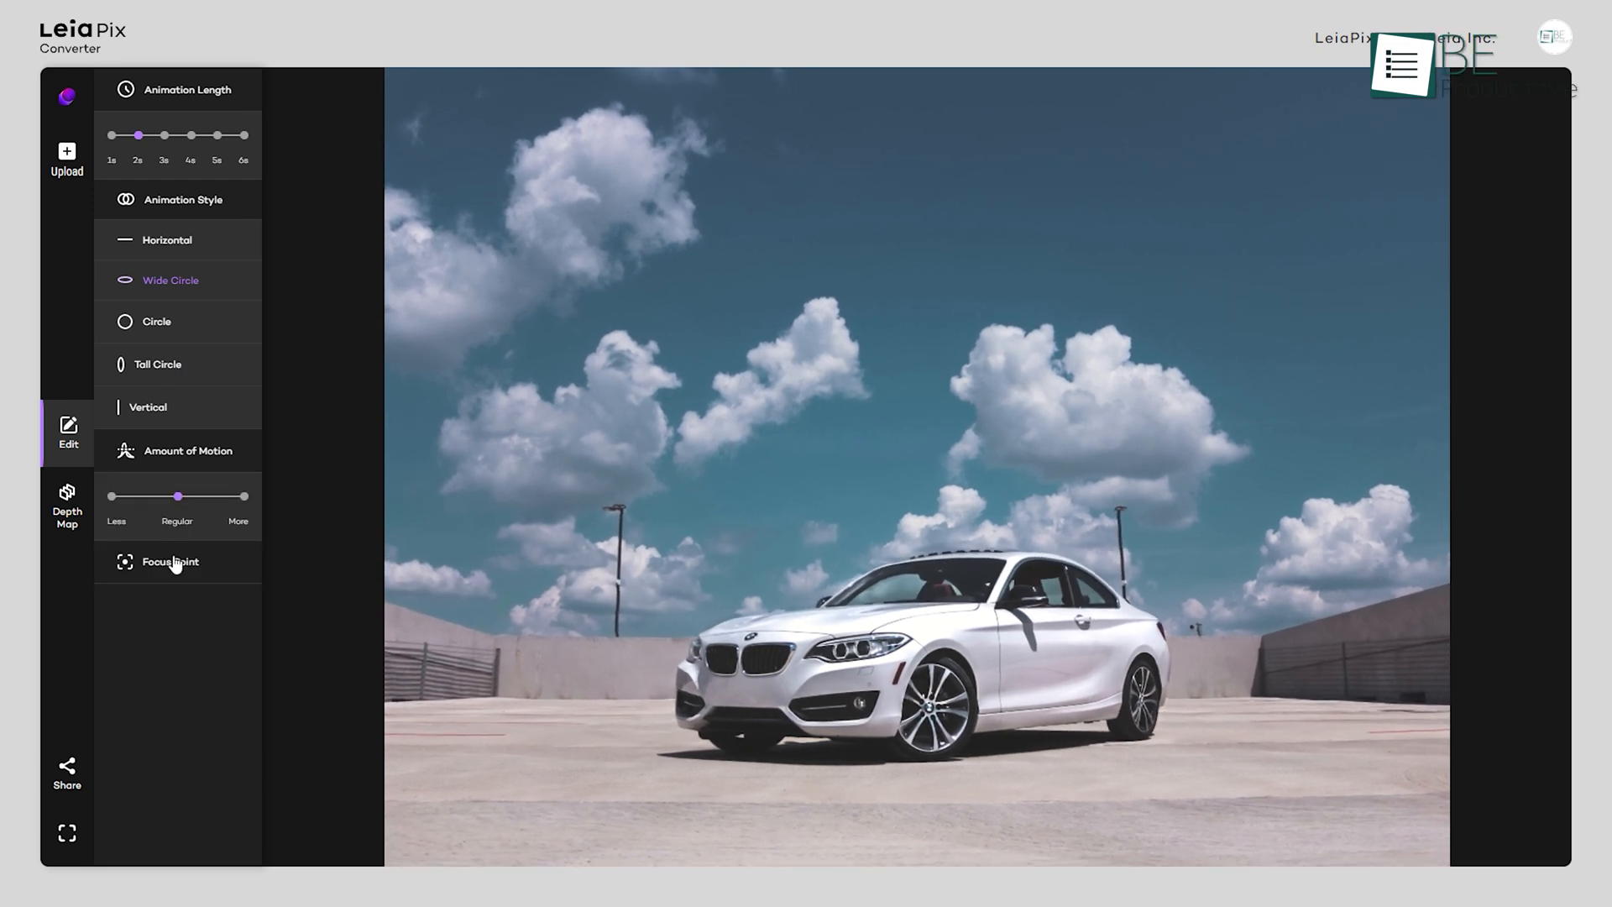
{"action": "left_click", "coordinate": [170, 561]}
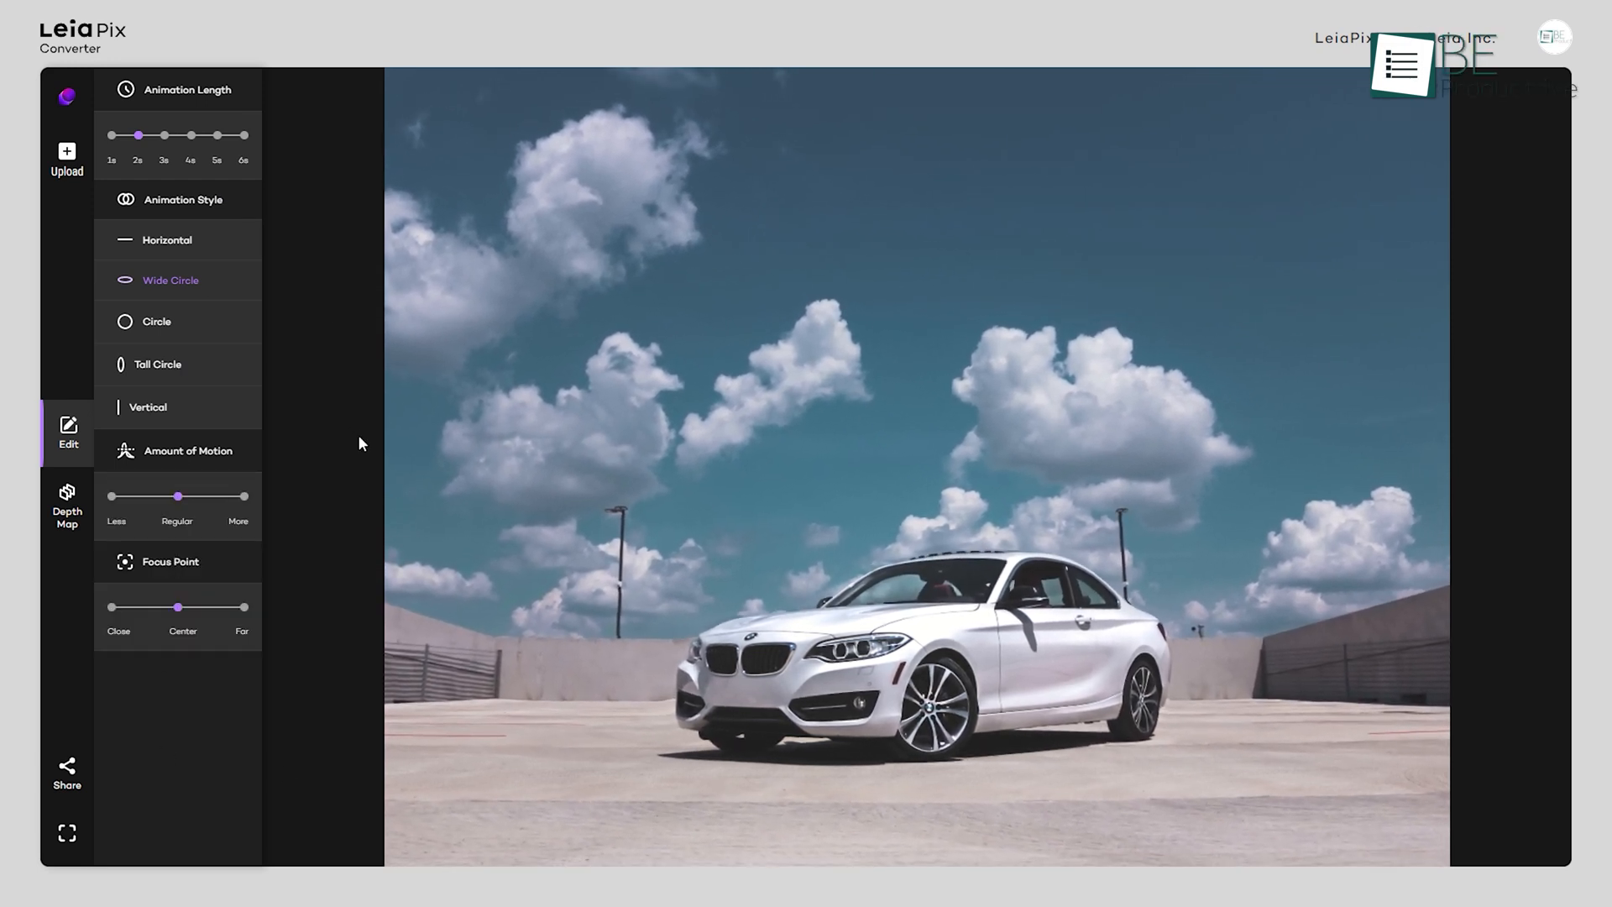
{"action": "left_click", "coordinate": [165, 239]}
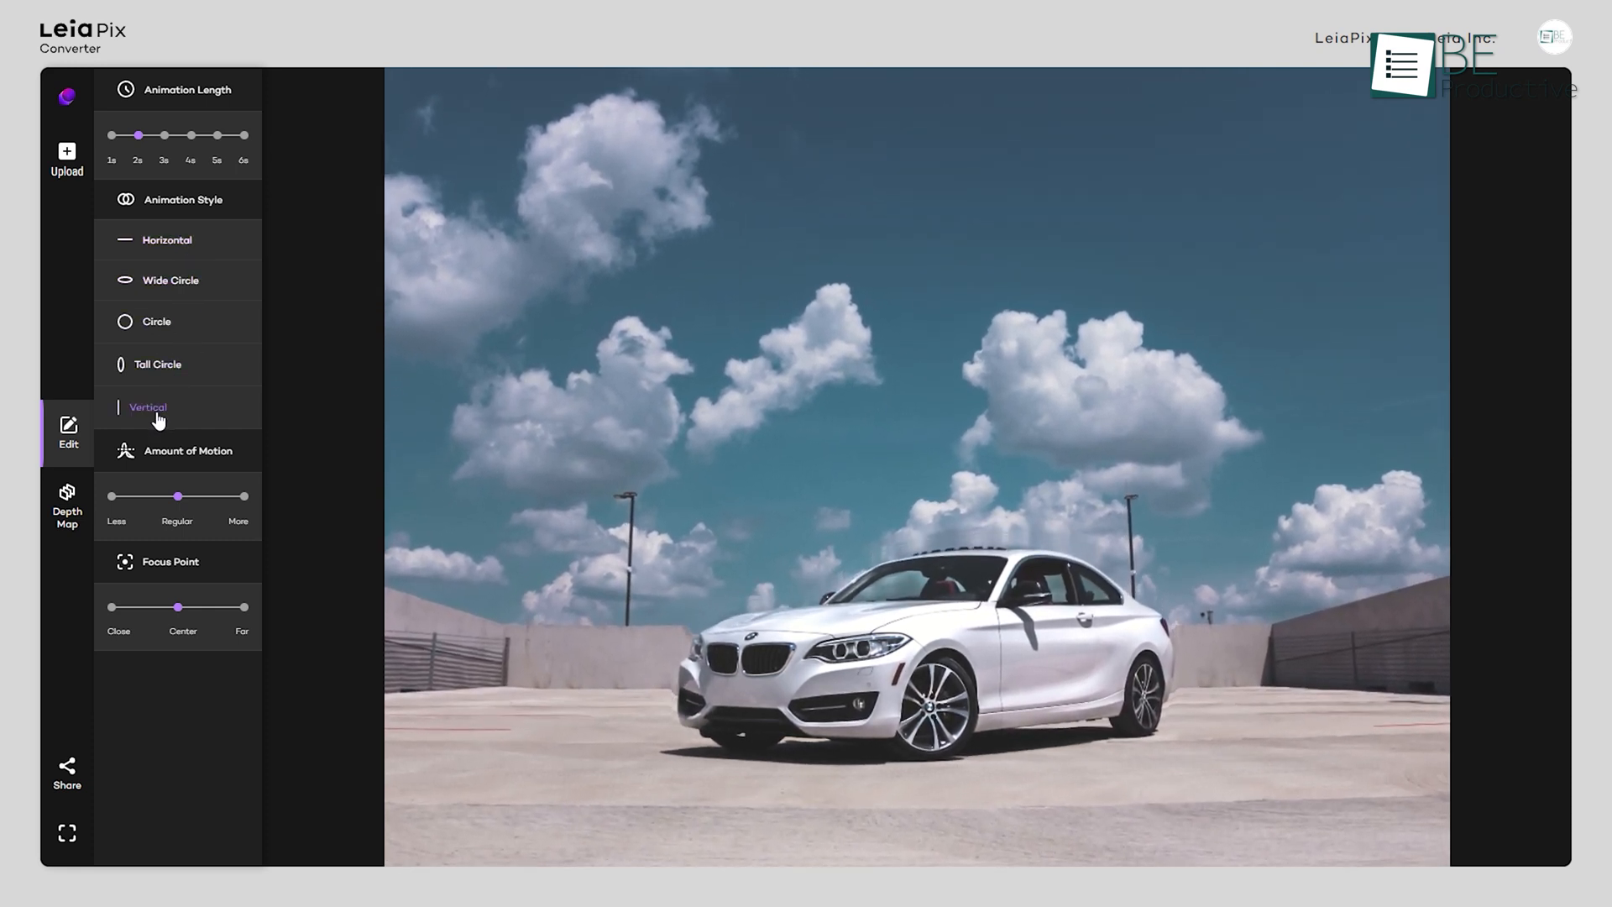
Open the BMW photo's depth map editor and select the Paint brush
{"action": "left_click", "coordinate": [65, 504]}
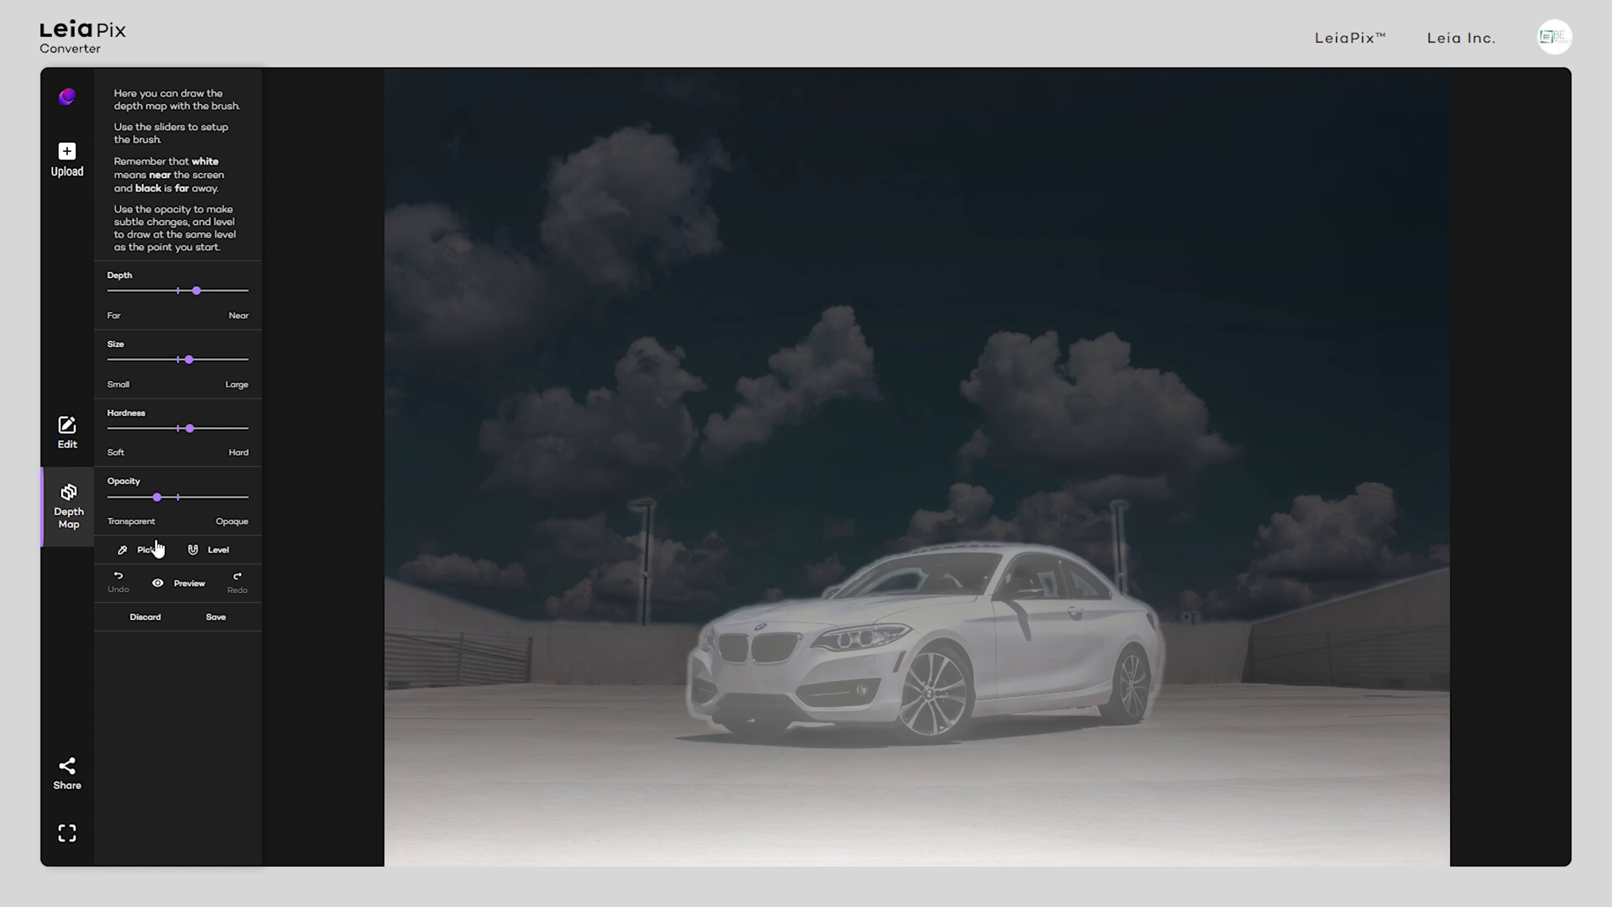
{"action": "left_click", "coordinate": [66, 771]}
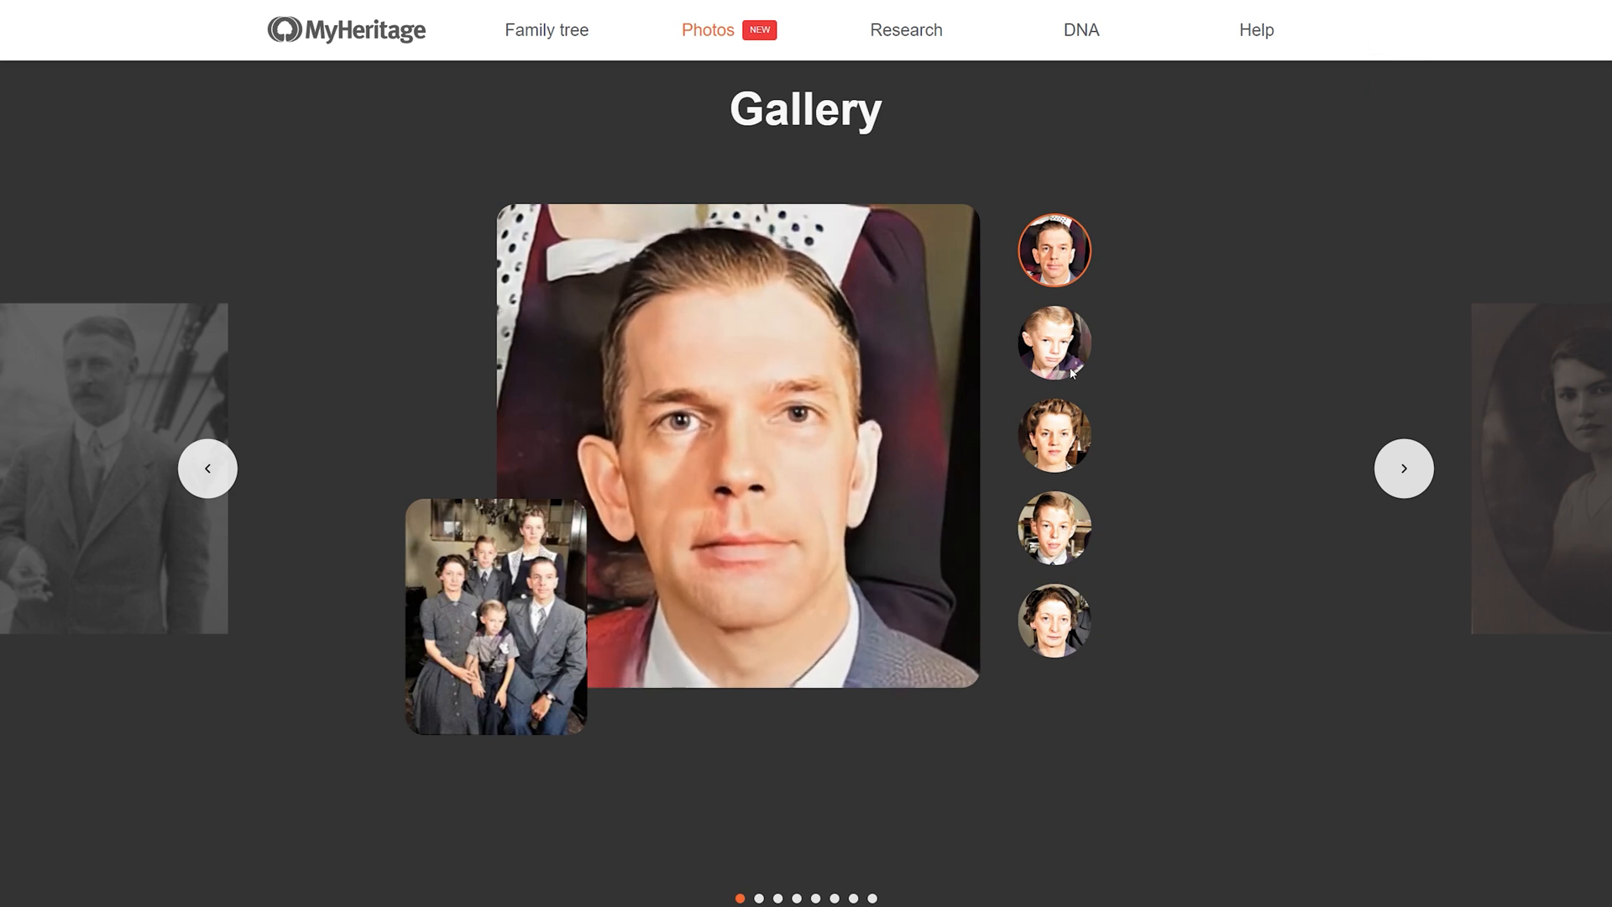
Open the woman's gallery portrait, colorize it, and slide Before/After to reveal the color
{"action": "left_click", "coordinate": [1053, 342]}
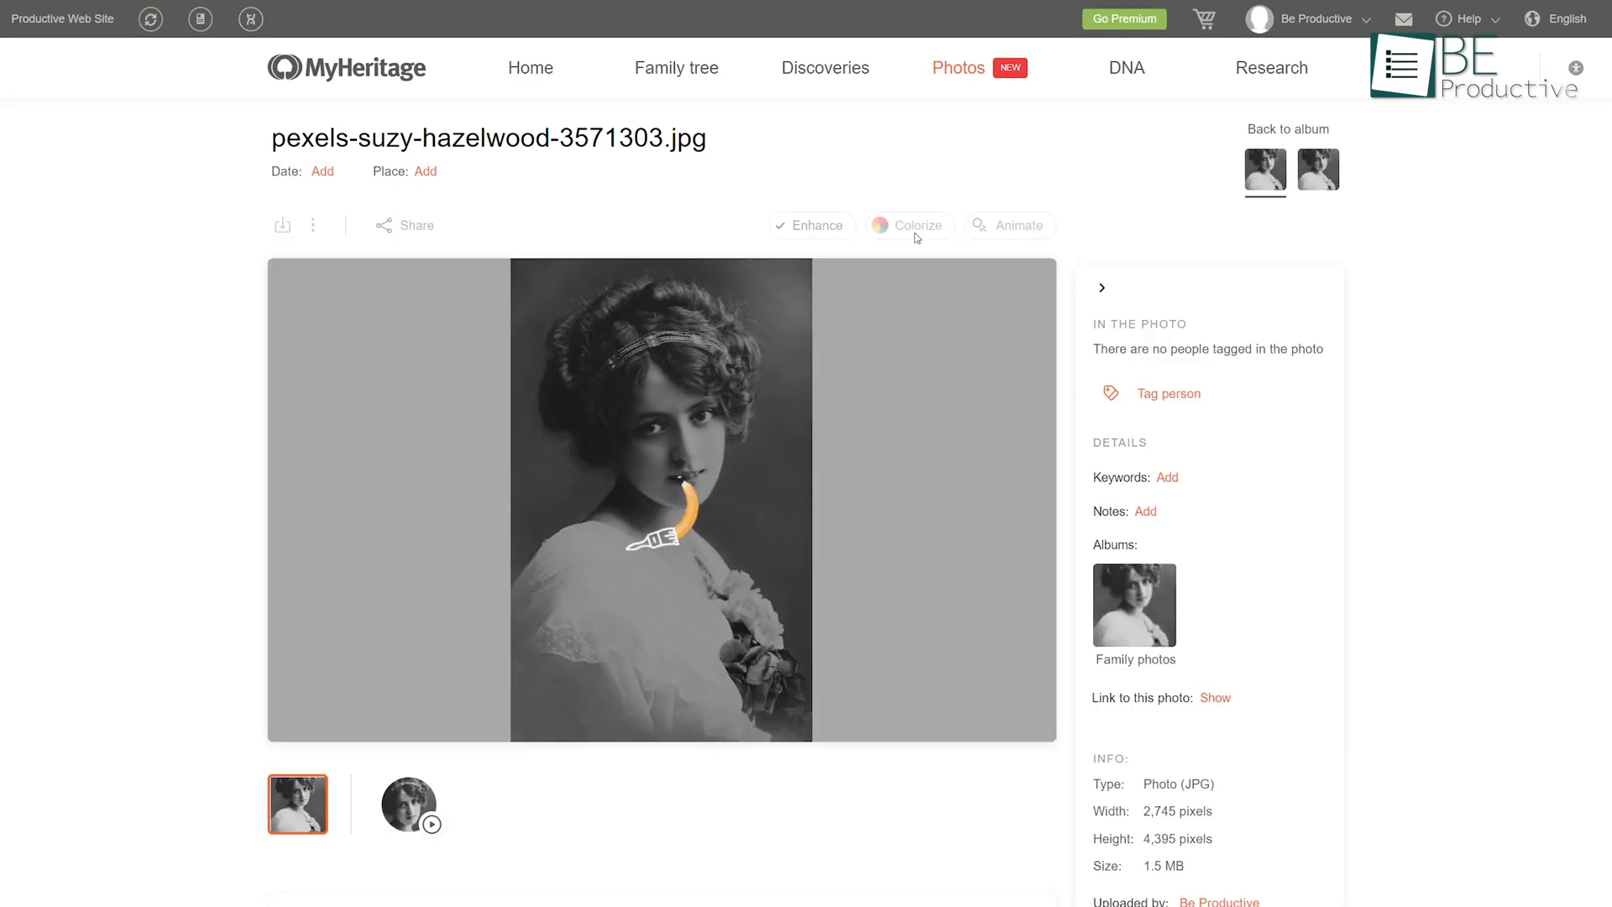
{"action": "left_click", "coordinate": [908, 225]}
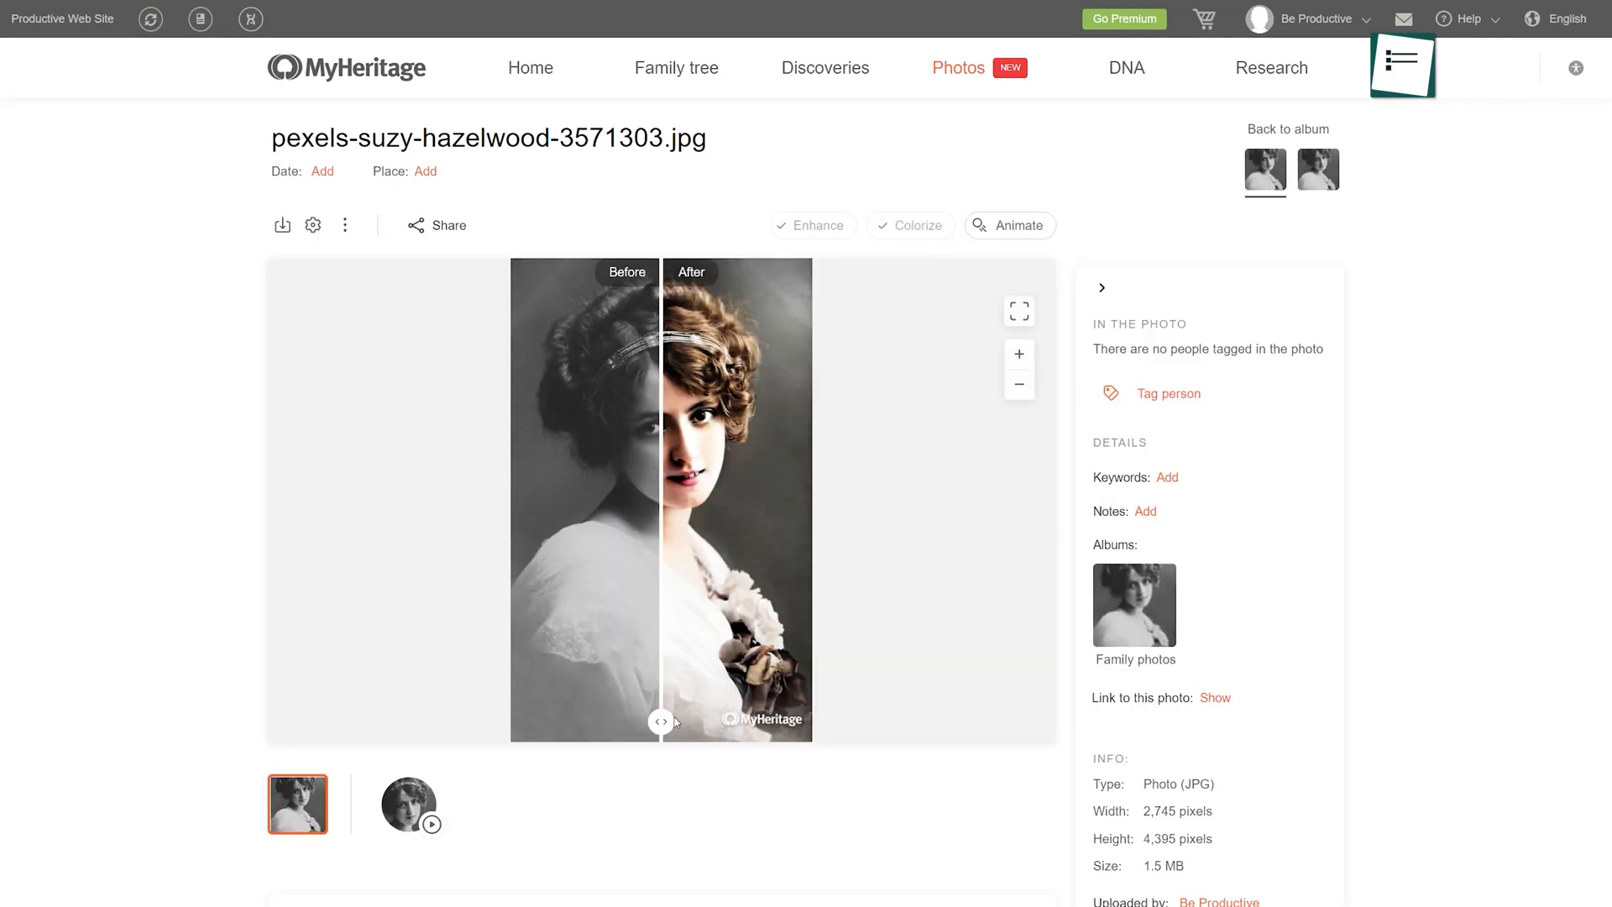
{"action": "left_click_drag", "start_coordinate": [661, 719], "coordinate": [527, 719]}
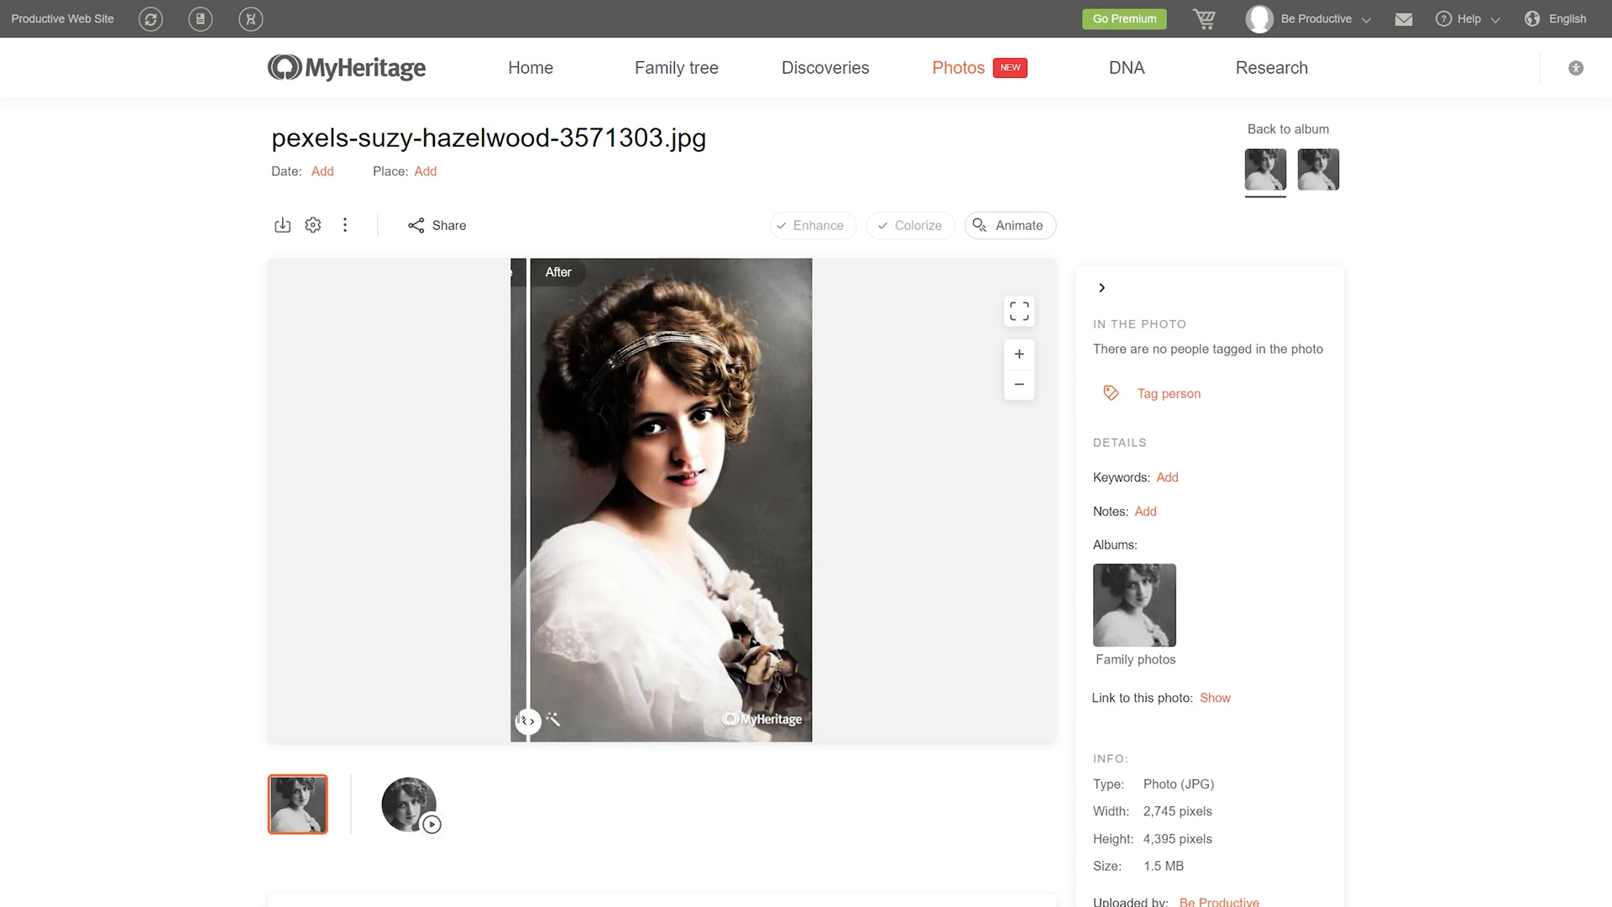